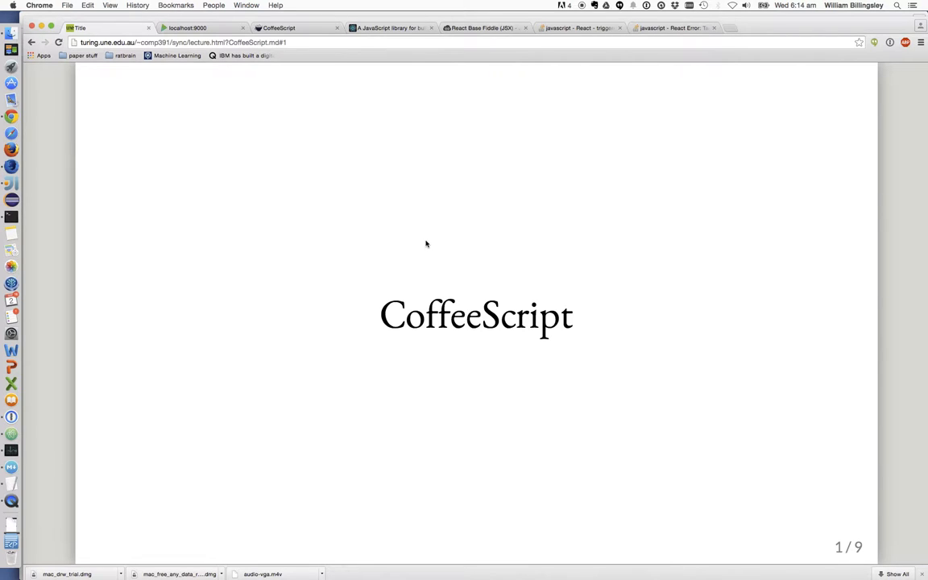
mouse_move(432, 244)
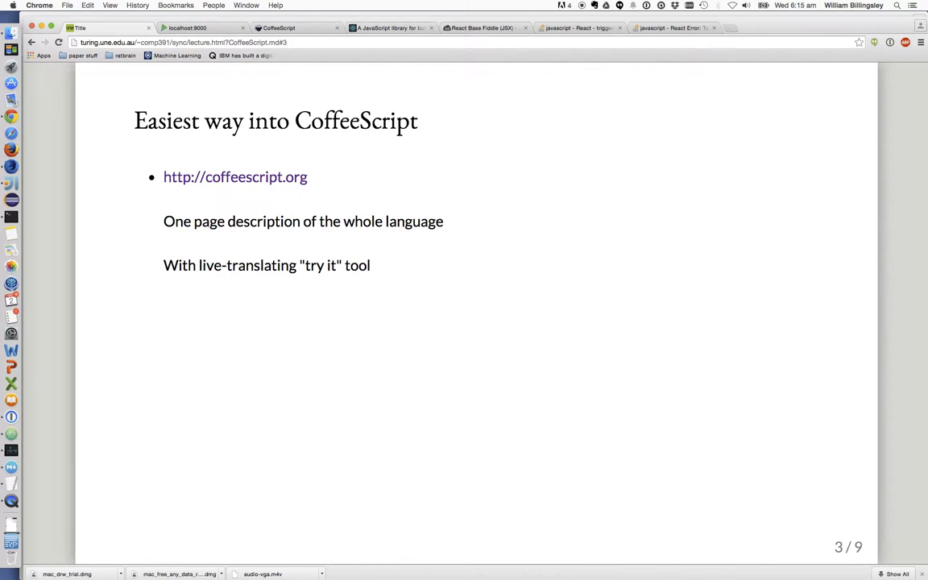
mouse_move(313, 56)
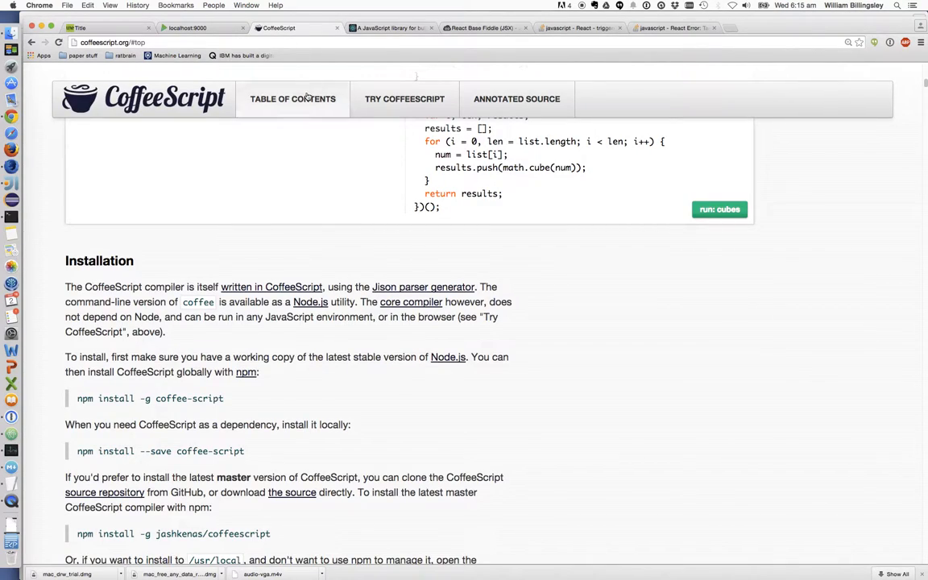
Scroll through the coffeescript.org examples back to Installation and launch TRY COFFEESCRIPT
scroll("down", 3)
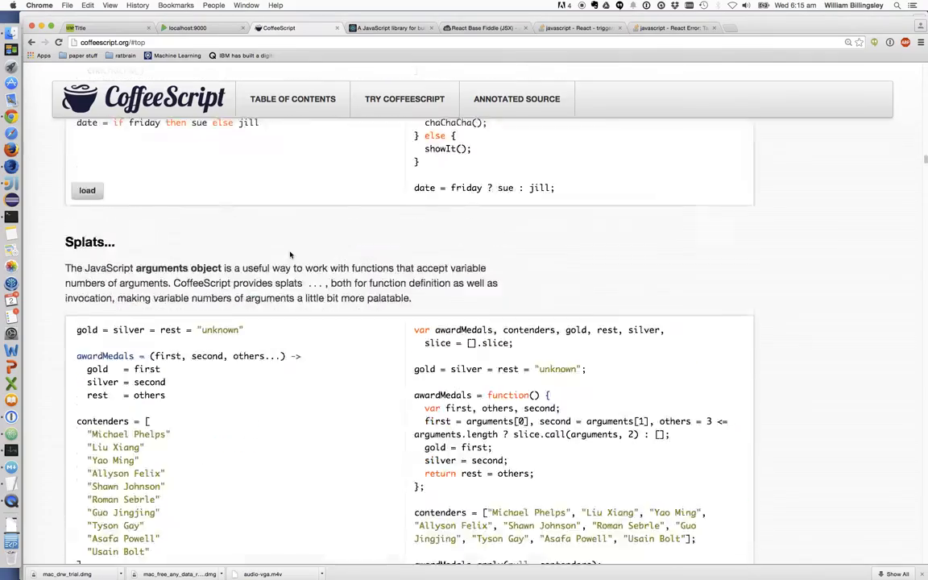
scroll("down", 3)
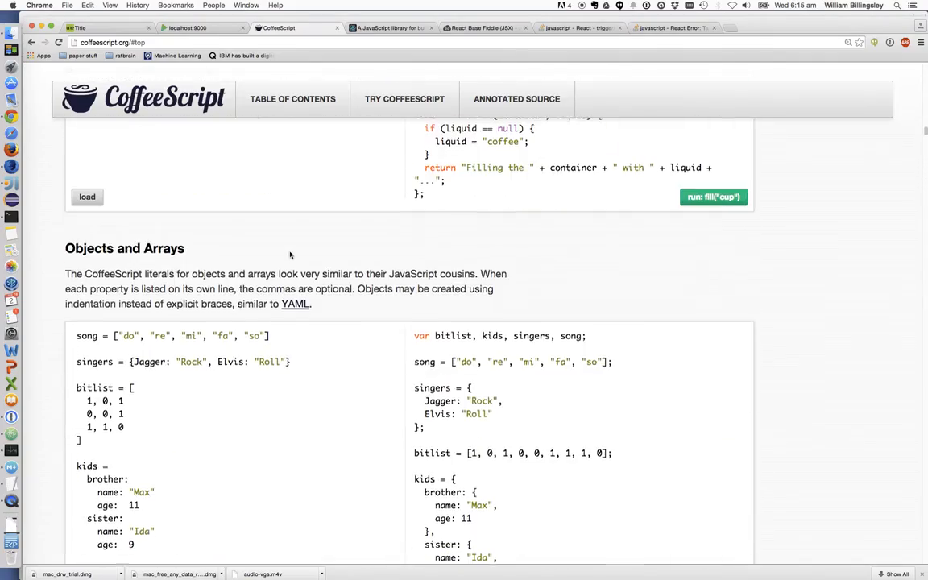
scroll("down", 3)
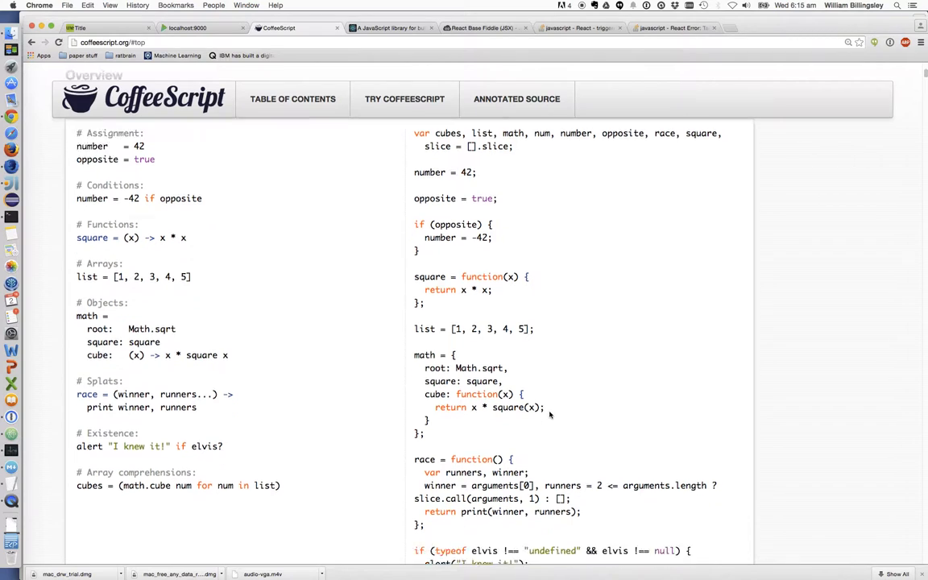
scroll("down", 3)
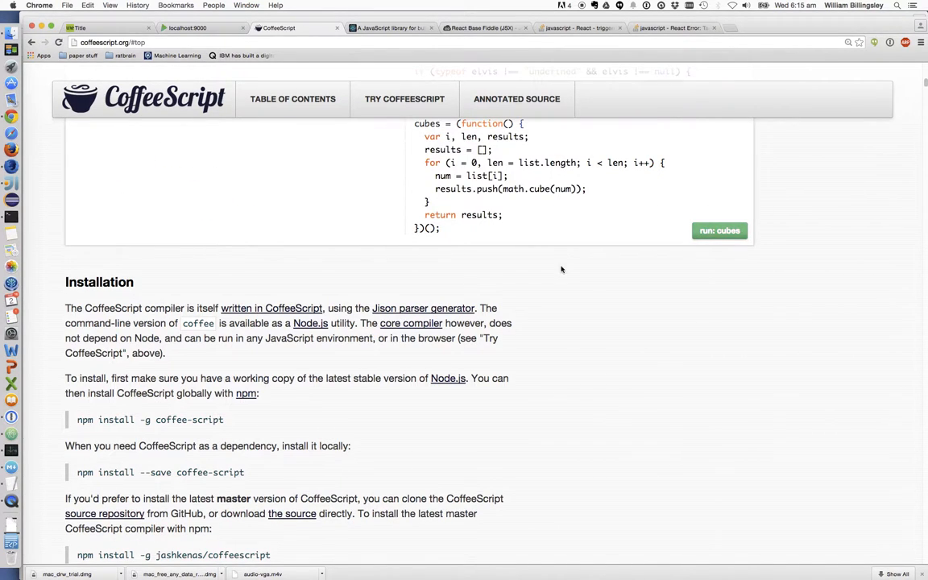
left_click(403, 98)
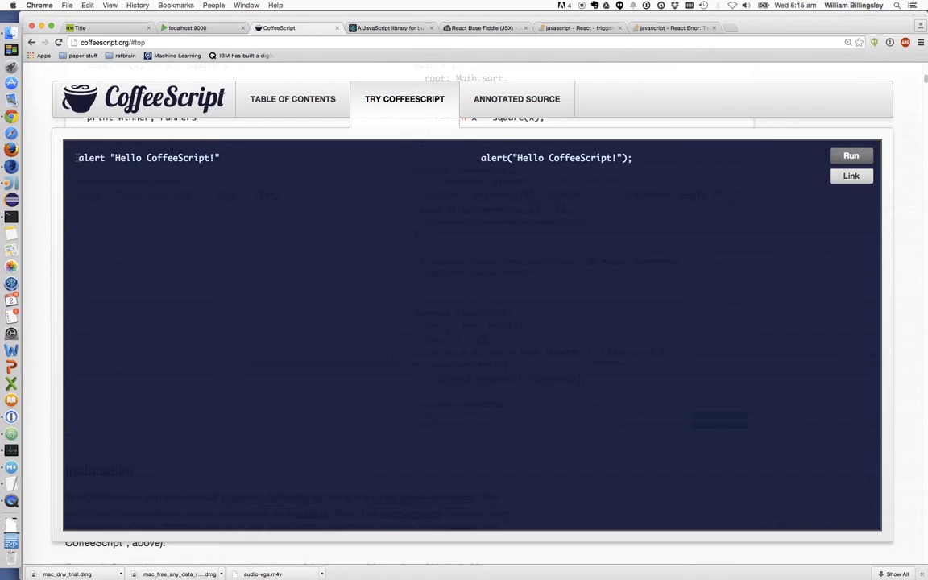
Select the whole alert "Hello CoffeeScript!" example line in the try panel
triple_click(148, 158)
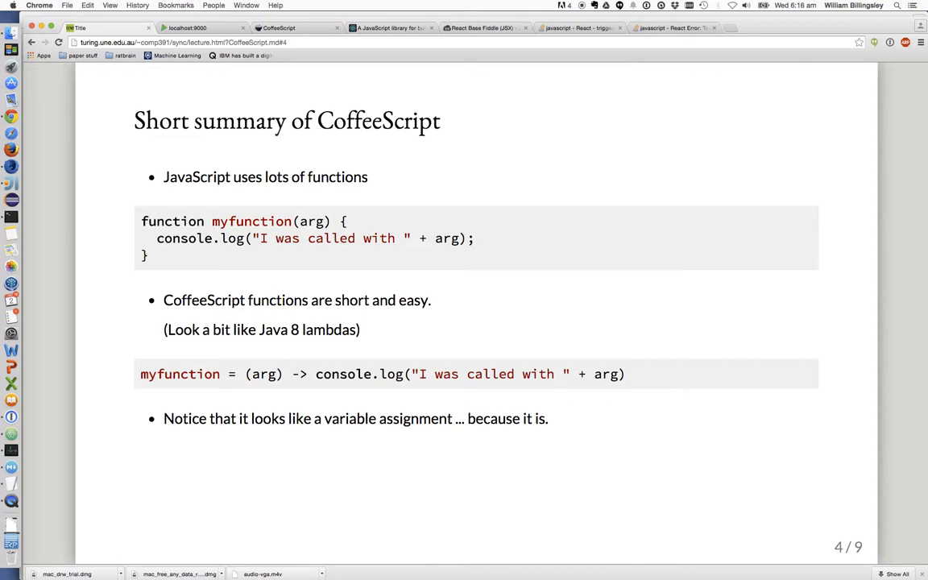
mouse_move(265, 390)
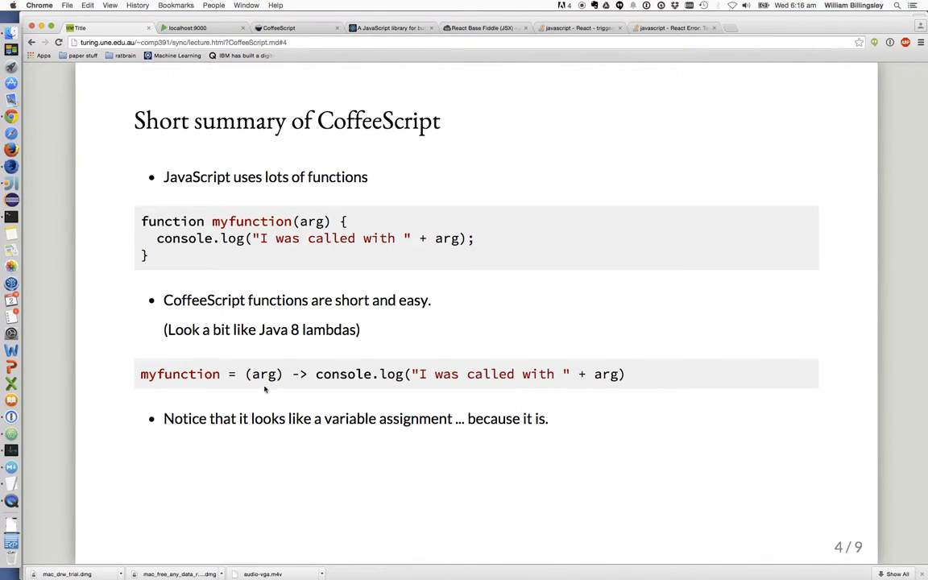
Highlight parts of the console call, then select the whole one-line myfunction definition on slide 4
double_click(264, 374)
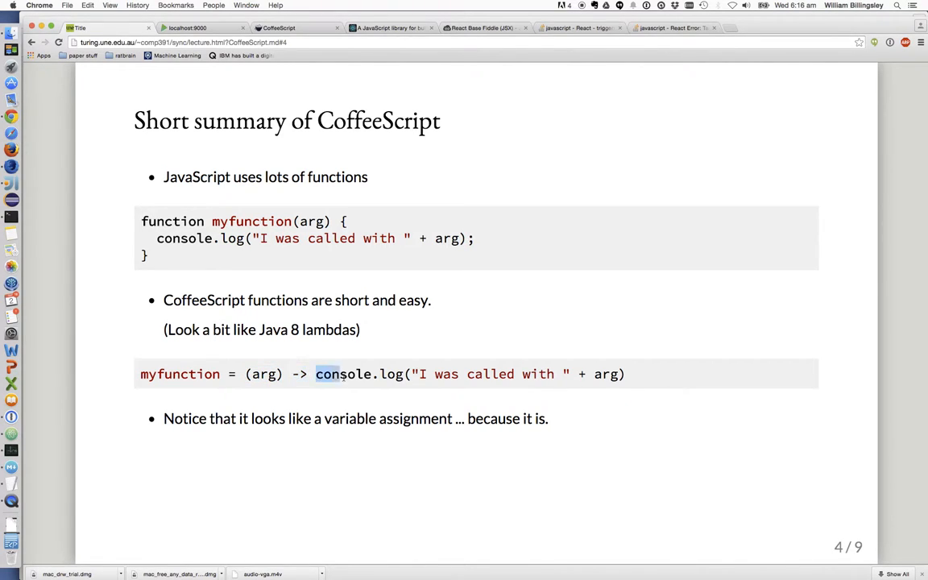
left_click_drag(316, 374, 625, 374)
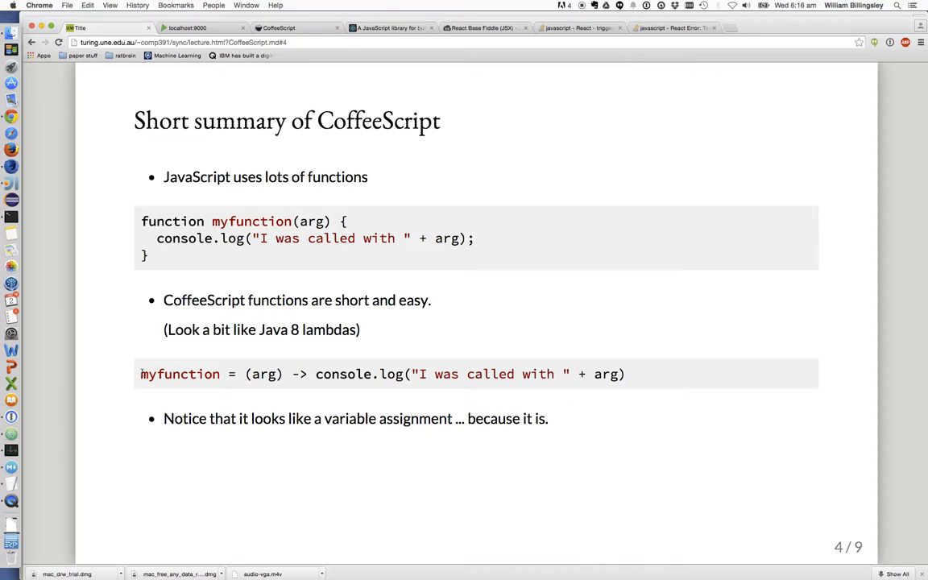
triple_click(374, 374)
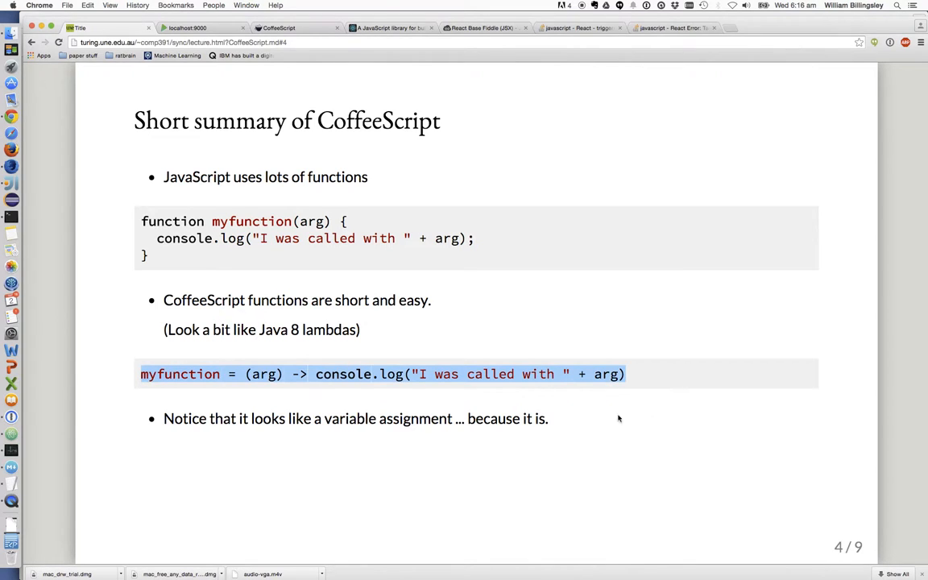
mouse_move(602, 413)
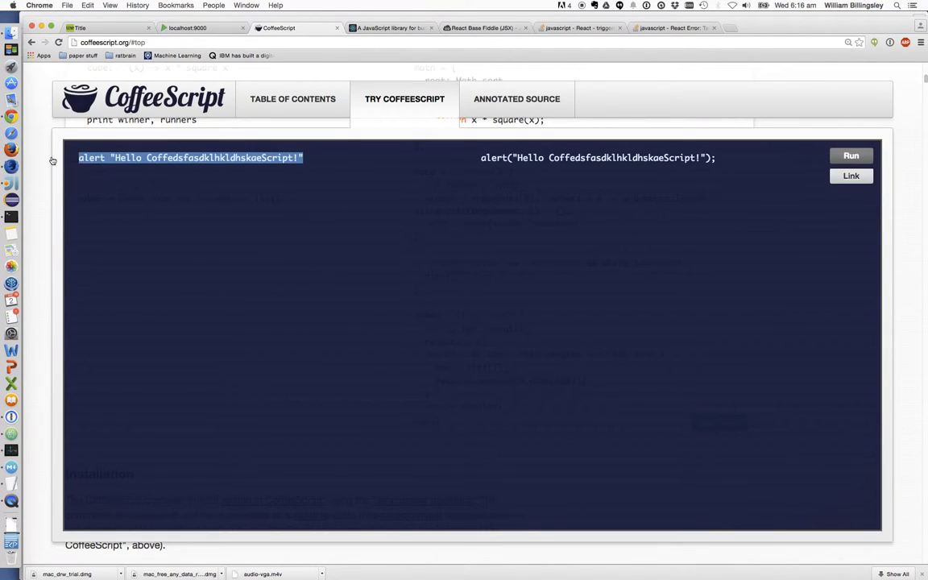
Paste myfunction = (arg) -> console.log("I was called with " + arg) and highlight its JavaScript function translation
type("myfunction = (arg) -> console.log(\"I was called with \" + arg)")
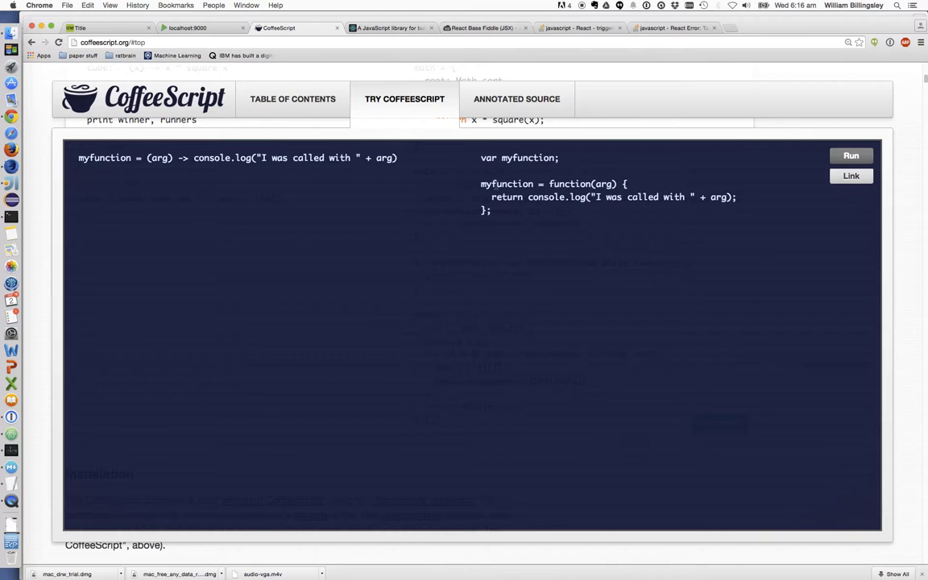
left_click_drag(549, 183, 492, 210)
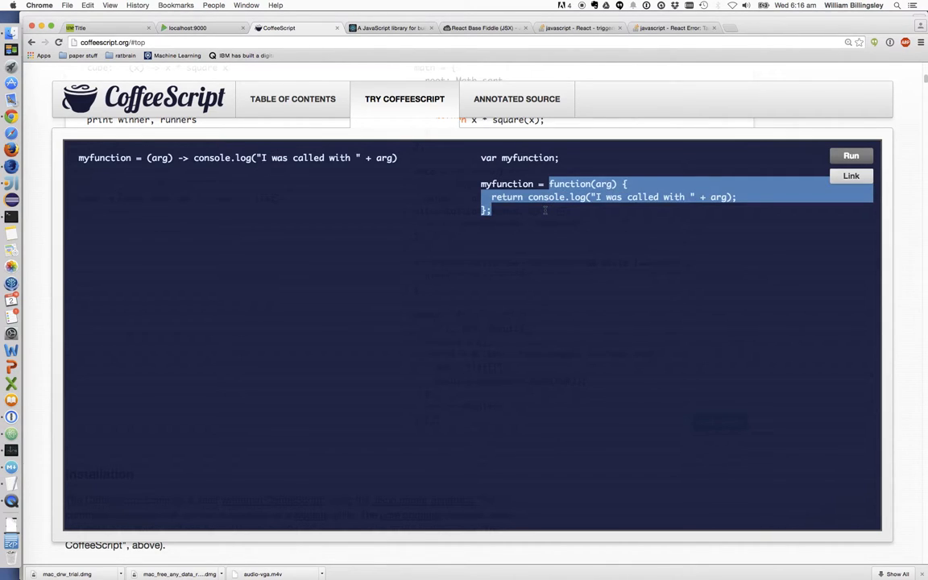
mouse_move(390, 116)
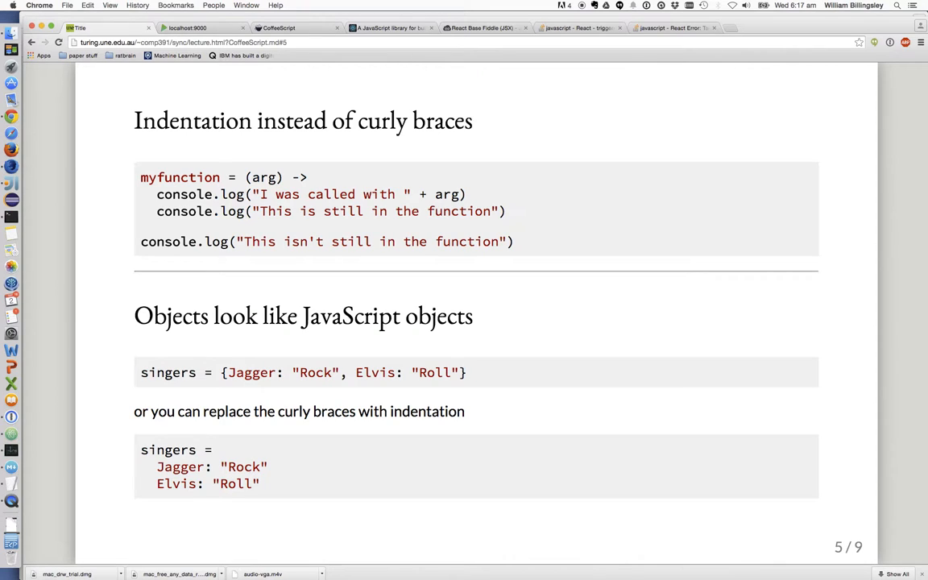
mouse_move(115, 98)
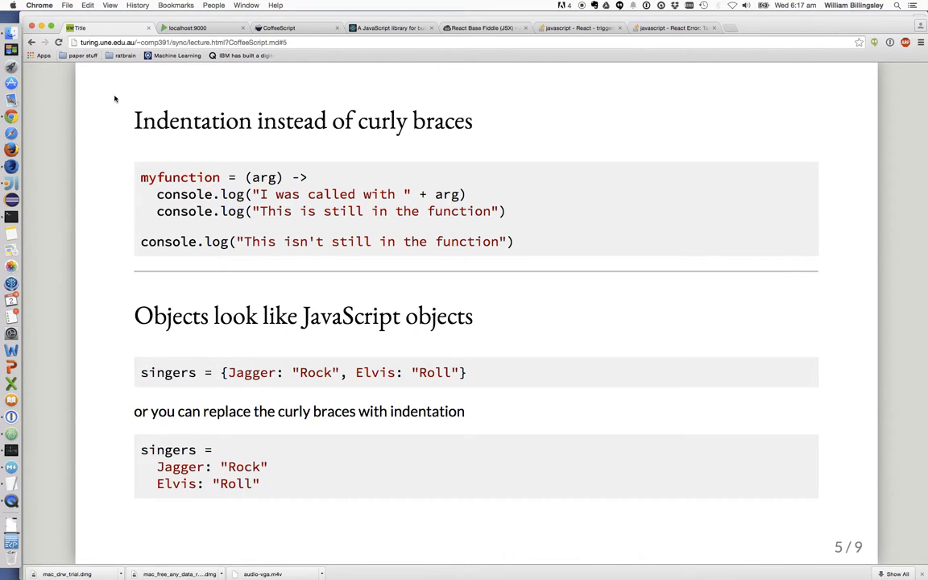
Select the indented myfunction example on slide 5 and return to the try-it window
double_click(180, 177)
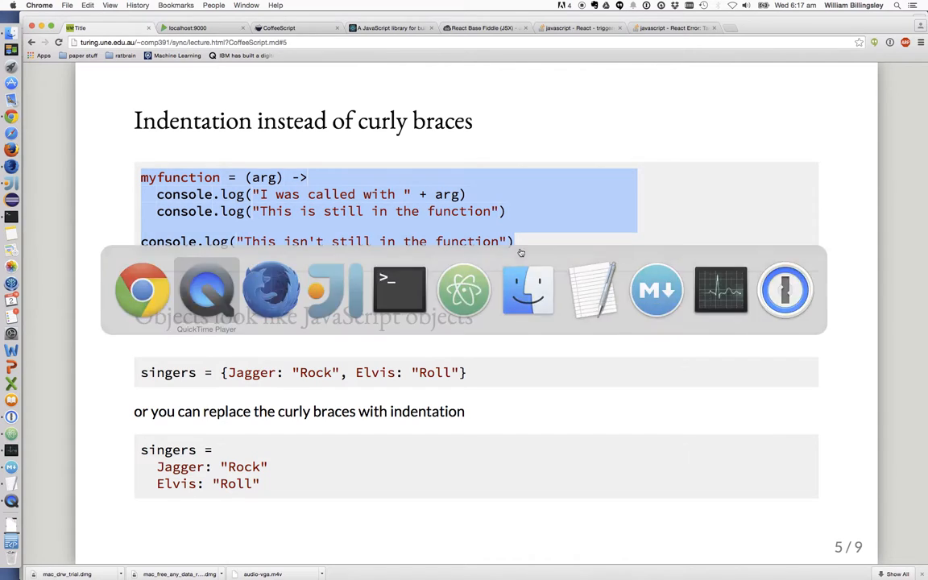
left_click(277, 28)
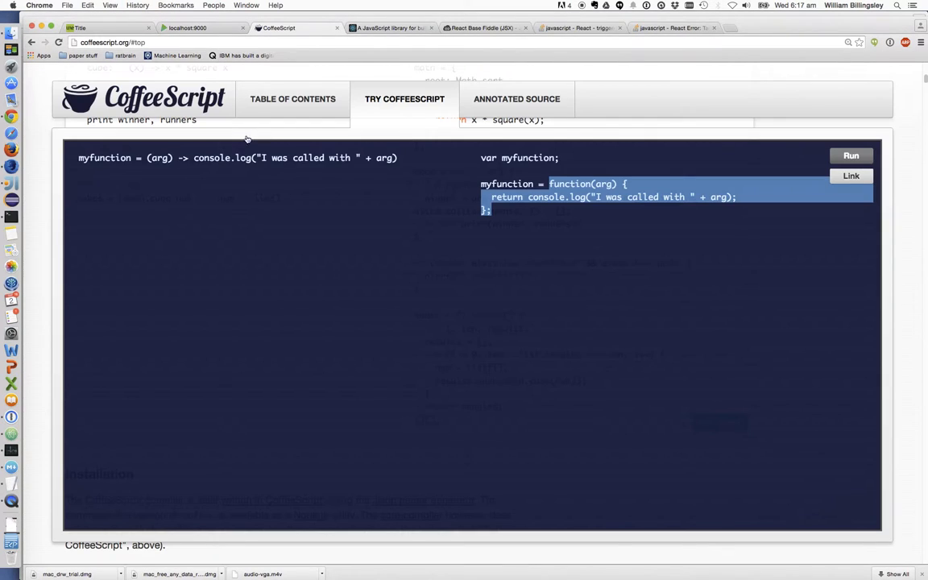
Enter console.log("This is still in the function"), select the pasted function and its generated JavaScript
type("console.log(\"This is still in the function\")")
type("console.log(\"This isn't still in the function\")")
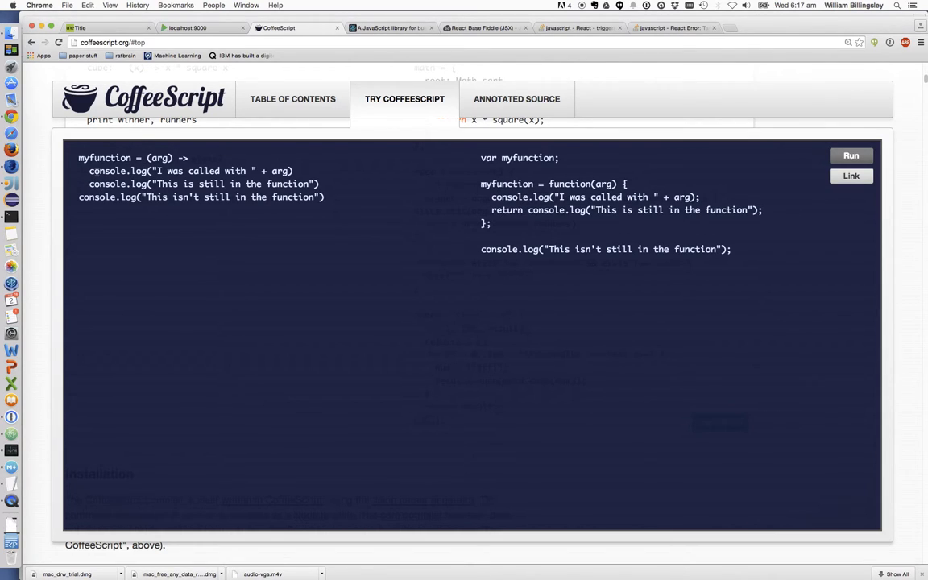
left_click_drag(88, 171, 319, 184)
type("singers = {Jagger: \"Rock\", Elvis: \"Roll\"}")
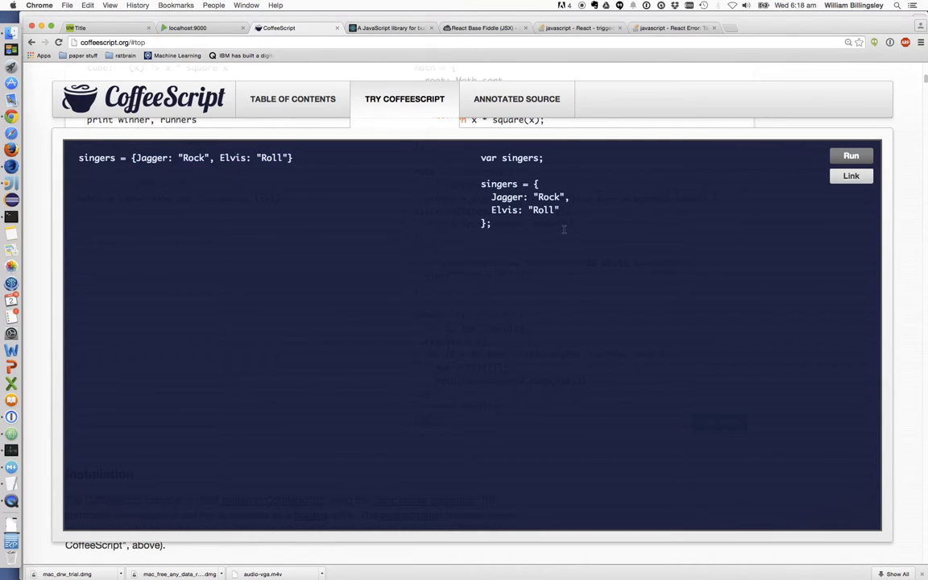
left_click_drag(480, 184, 491, 223)
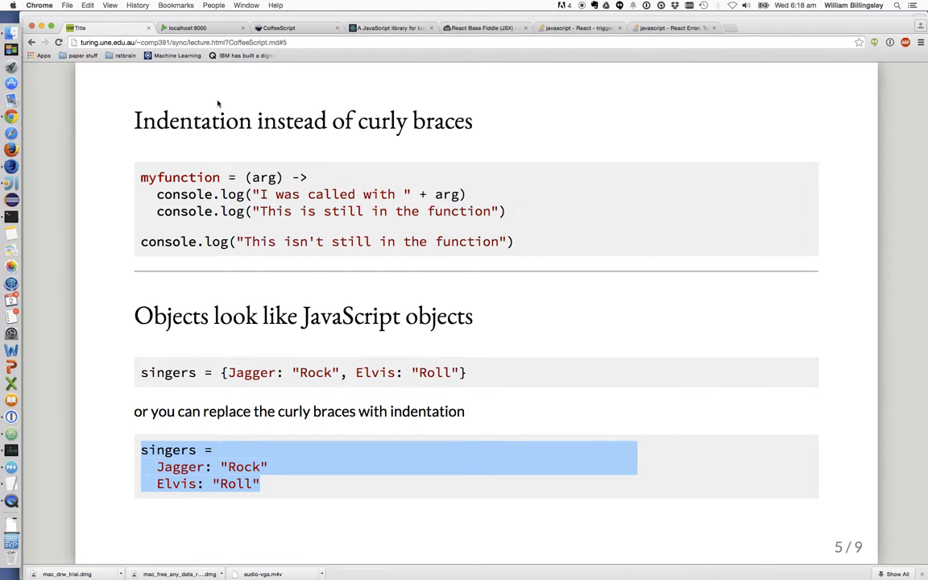
Switch back to the slides window showing the indented singers object example
left_click(278, 29)
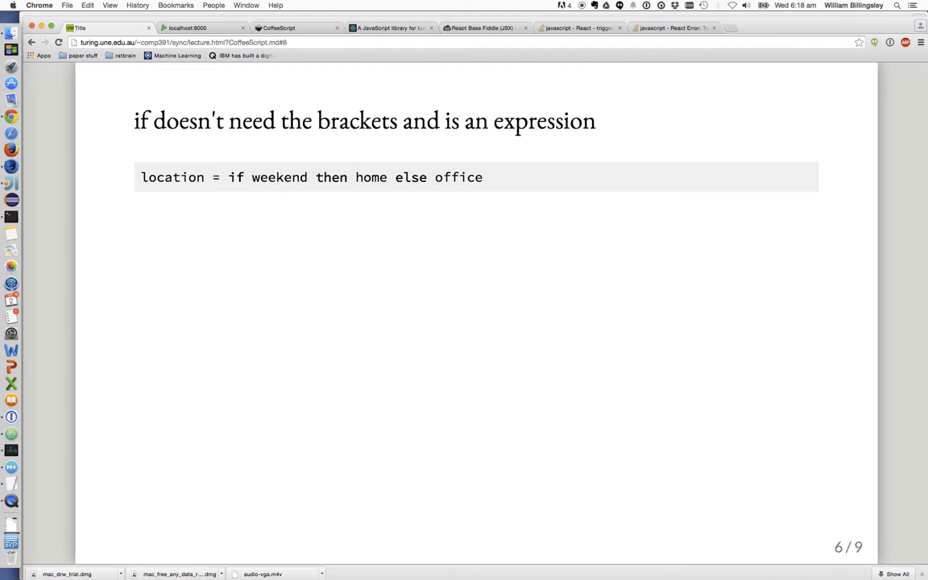
mouse_move(139, 184)
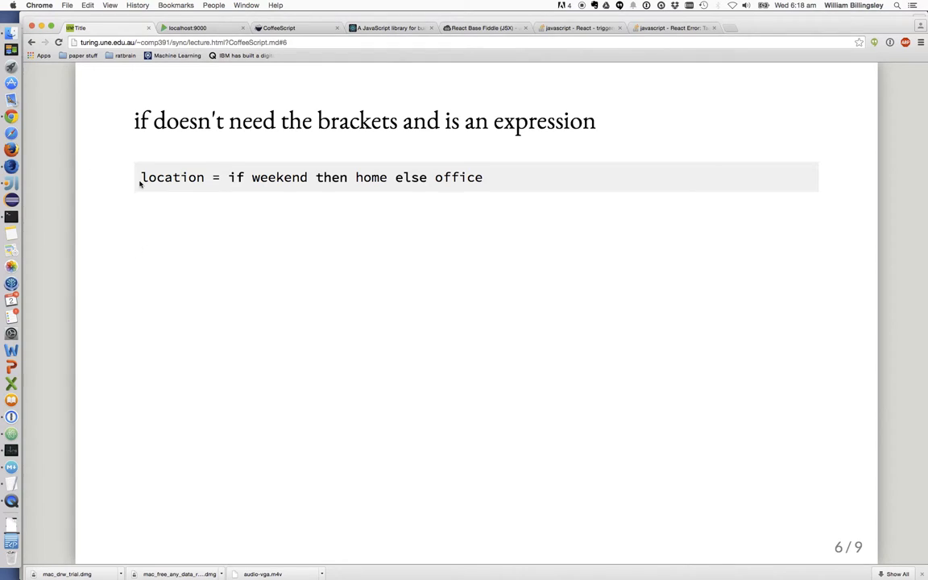
double_click(171, 177)
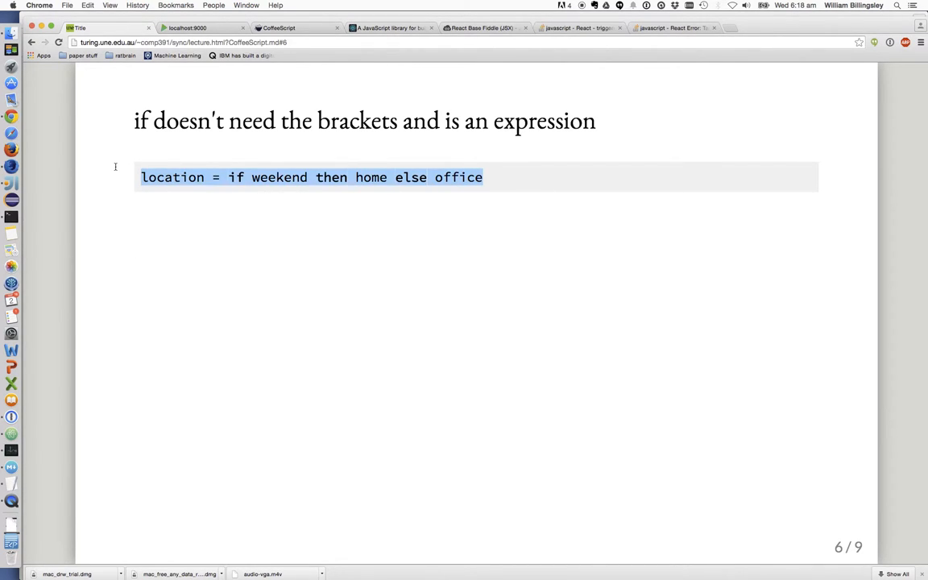
left_click(282, 27)
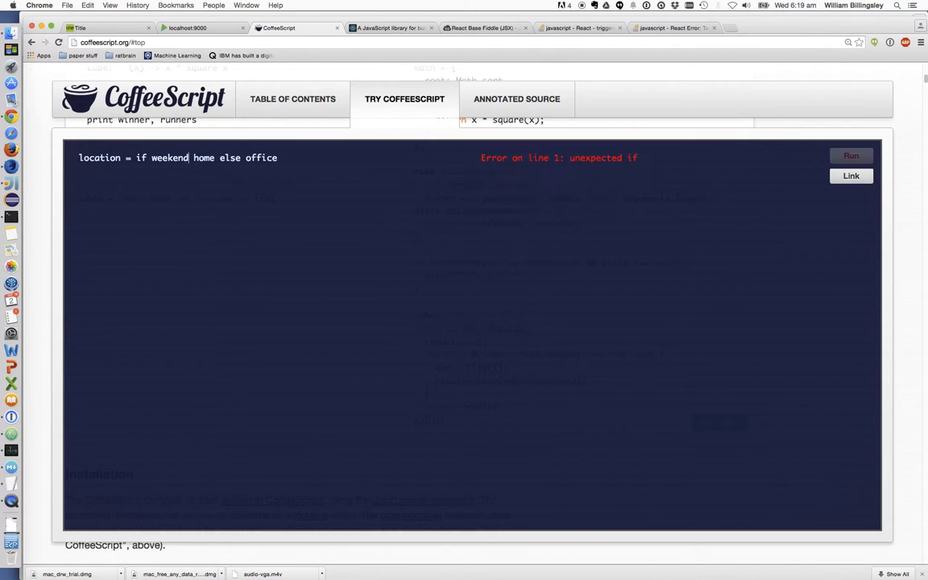
key("Enter")
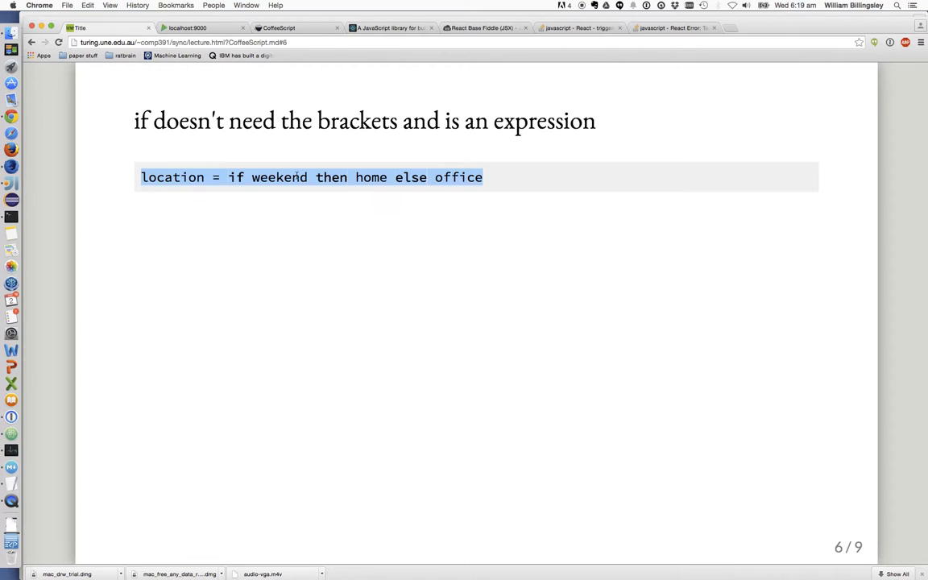
key("Right")
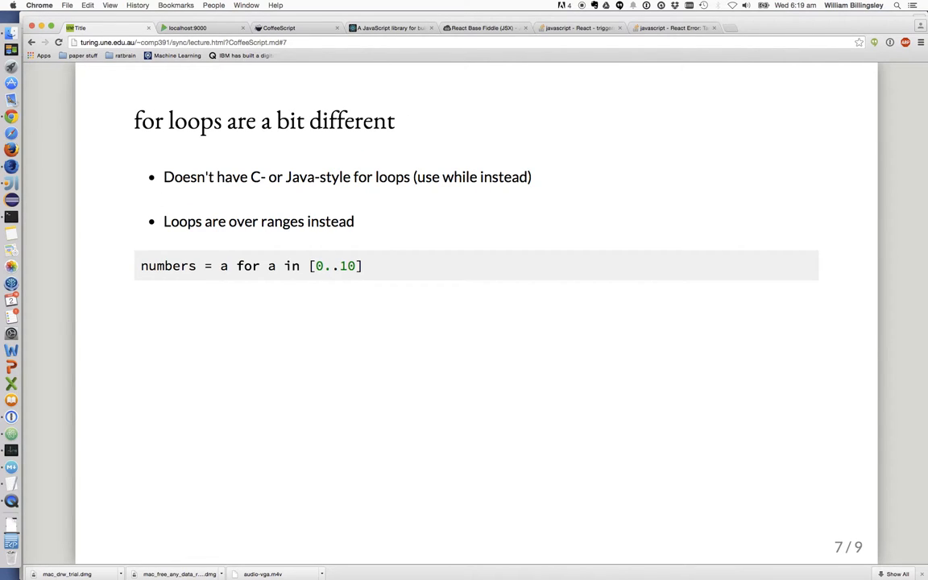
mouse_move(377, 279)
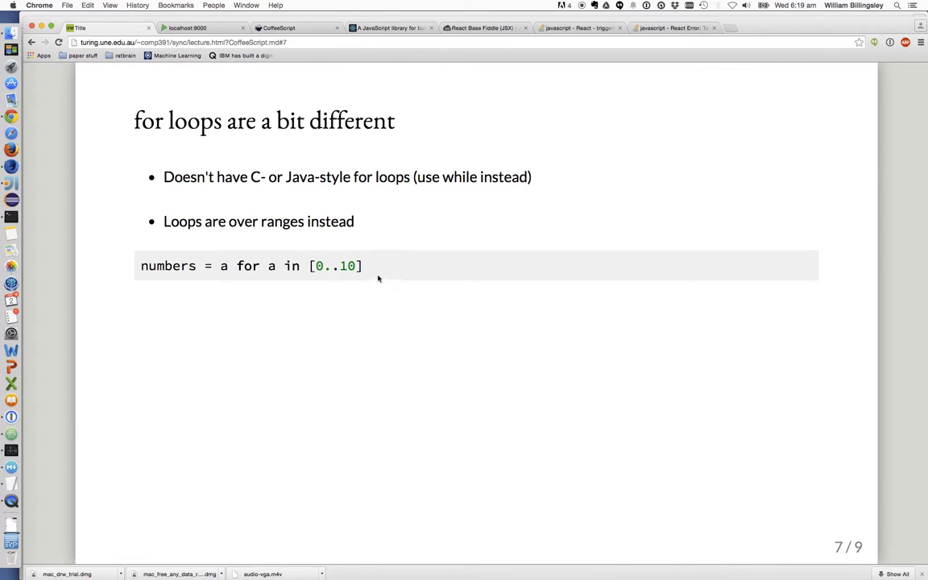
Take numbers = a for a in [0..10] into the try panel and mark its JavaScript for loop
triple_click(249, 266)
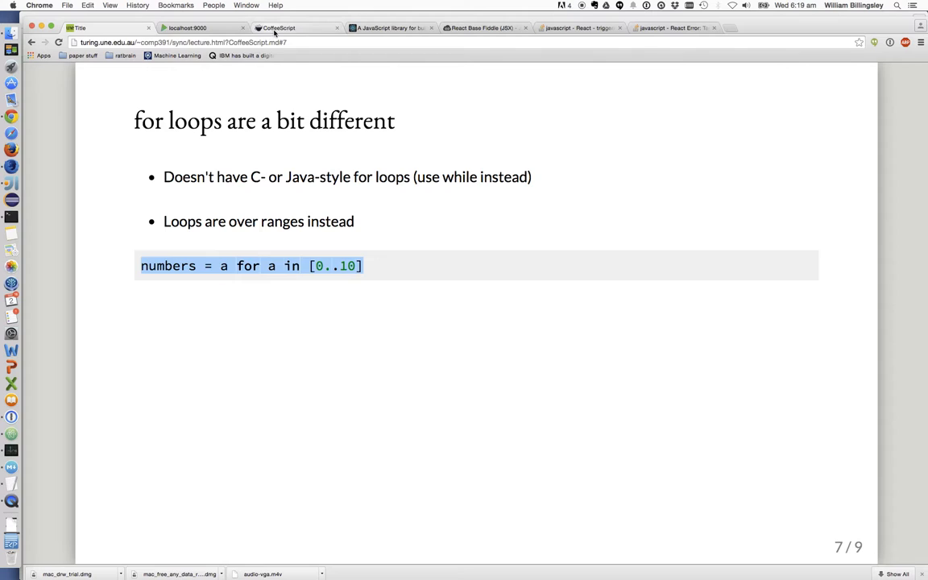
left_click(281, 27)
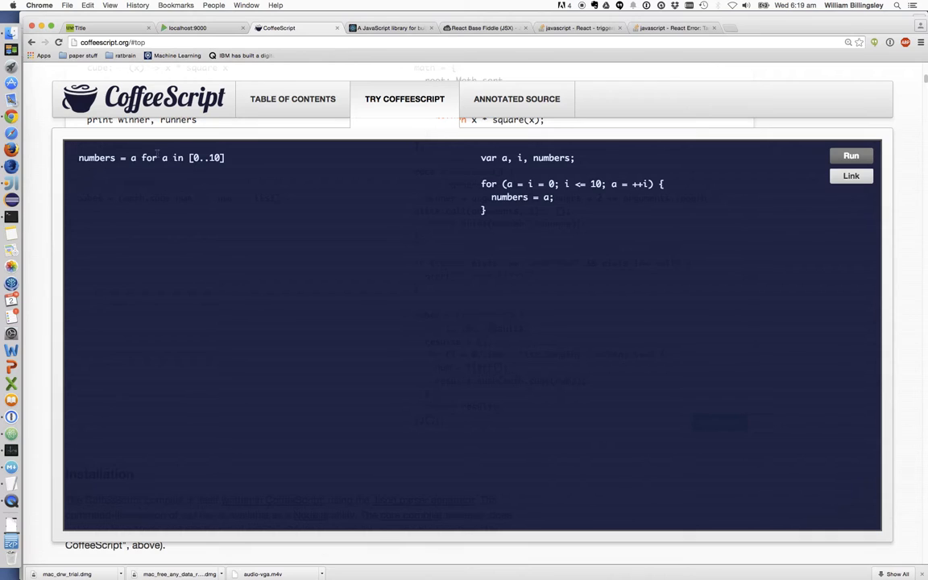
double_click(207, 158)
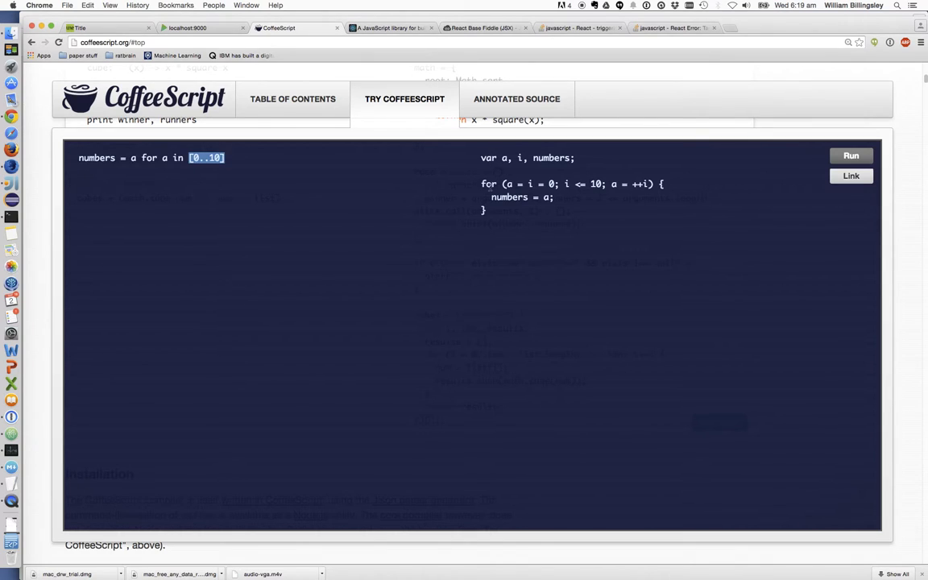
left_click_drag(487, 184, 485, 213)
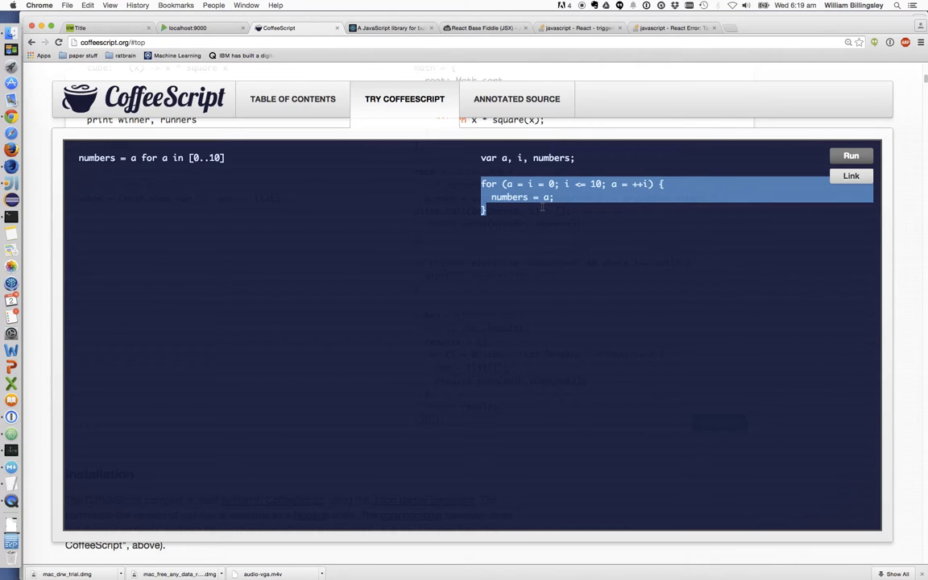
left_click(584, 200)
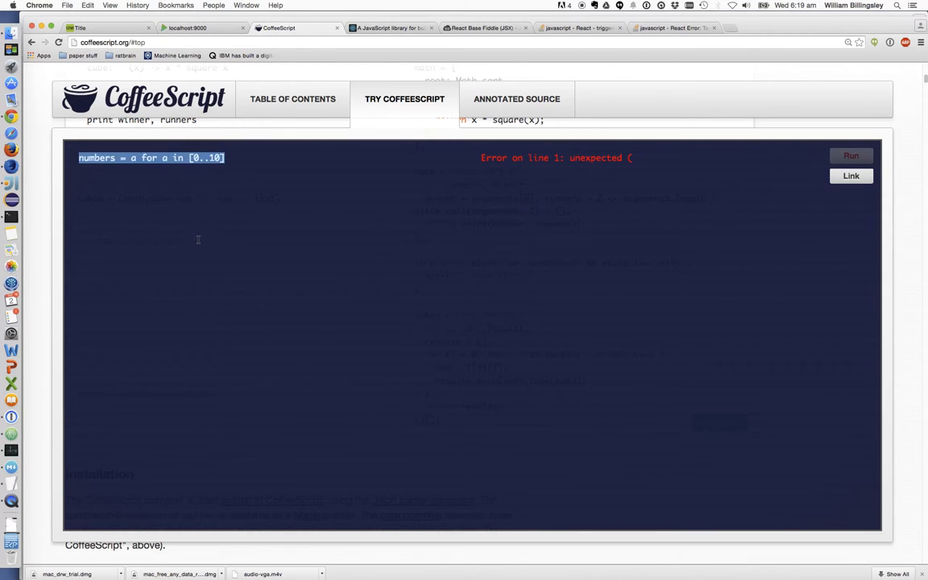
Write a while loop below it: i = 0, while (i <= 10), i++
left_click(851, 155)
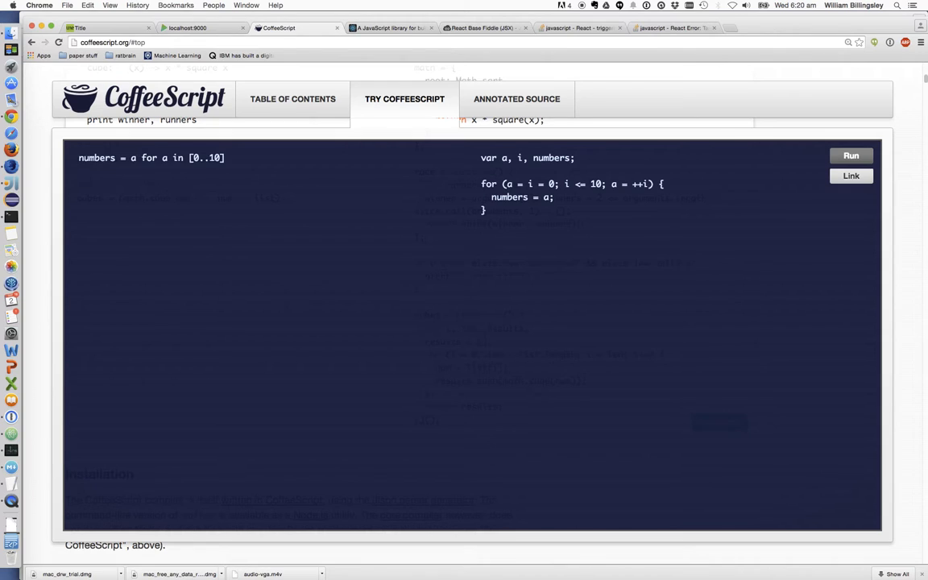
type("i = 0")
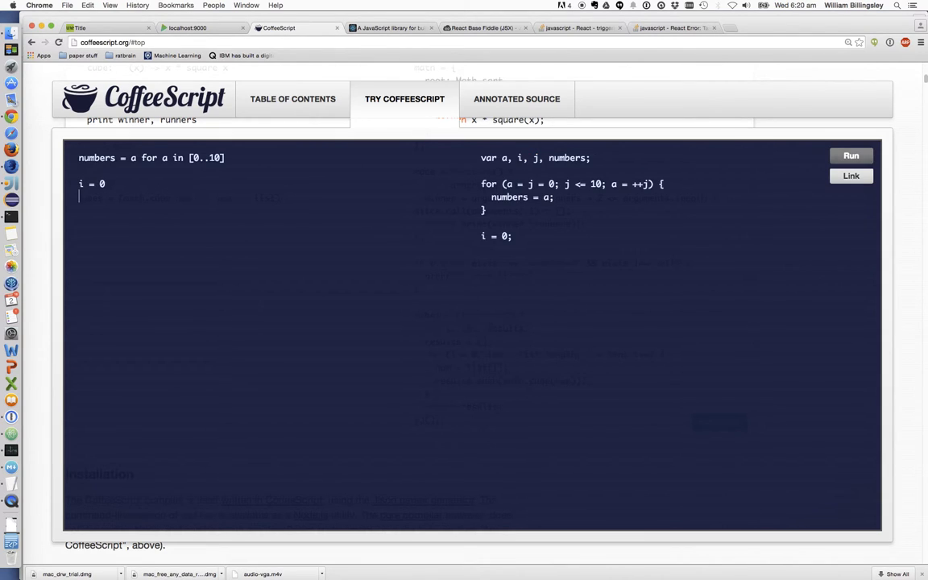
type("while")
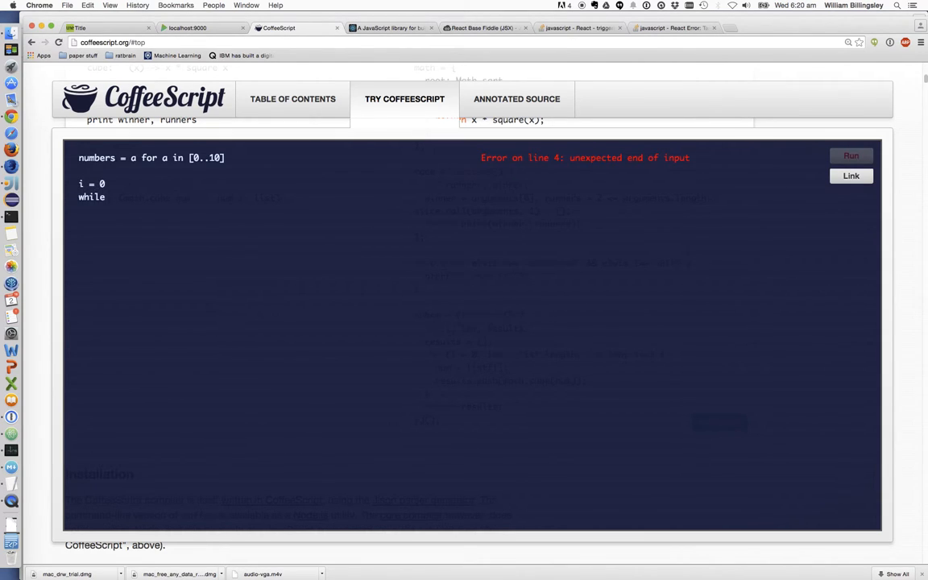
type("(i <")
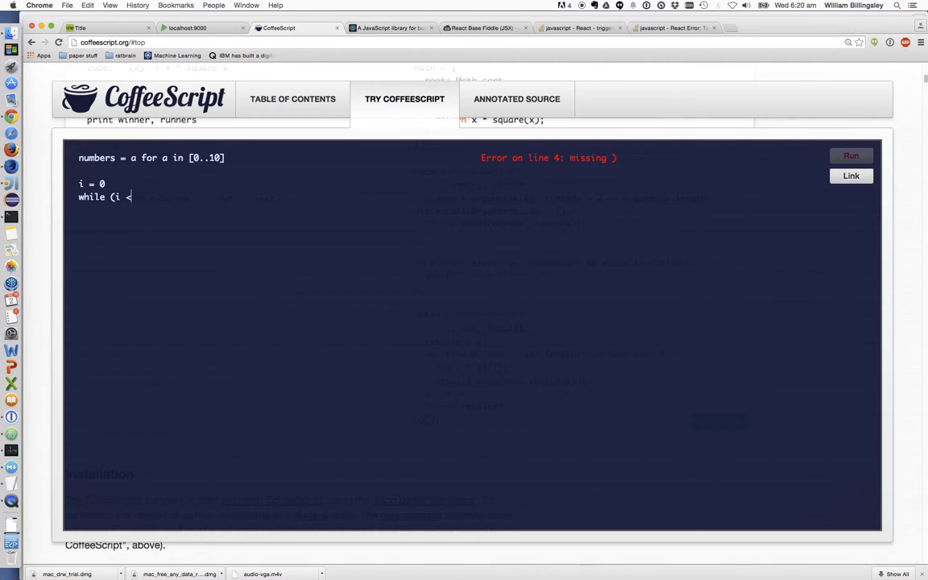
type("= 10)")
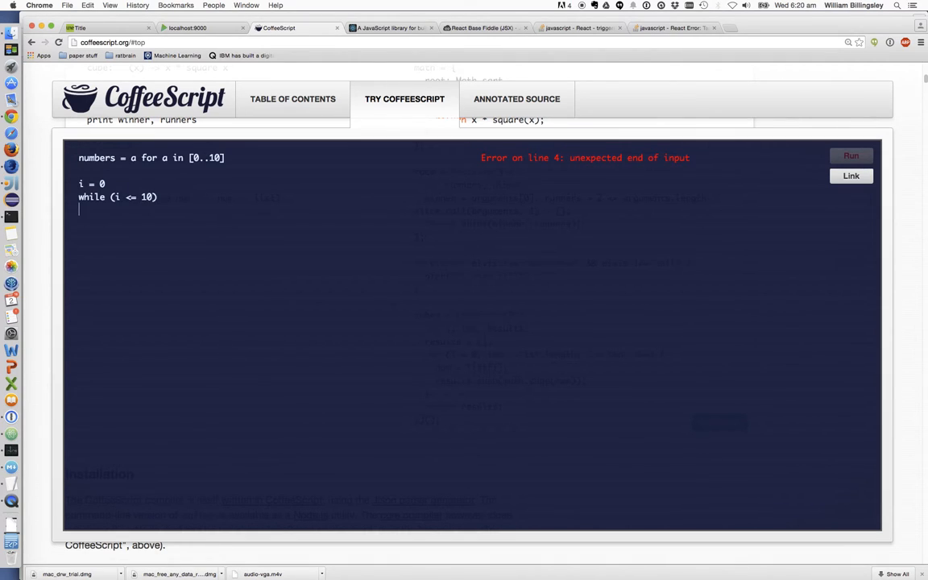
type("i++")
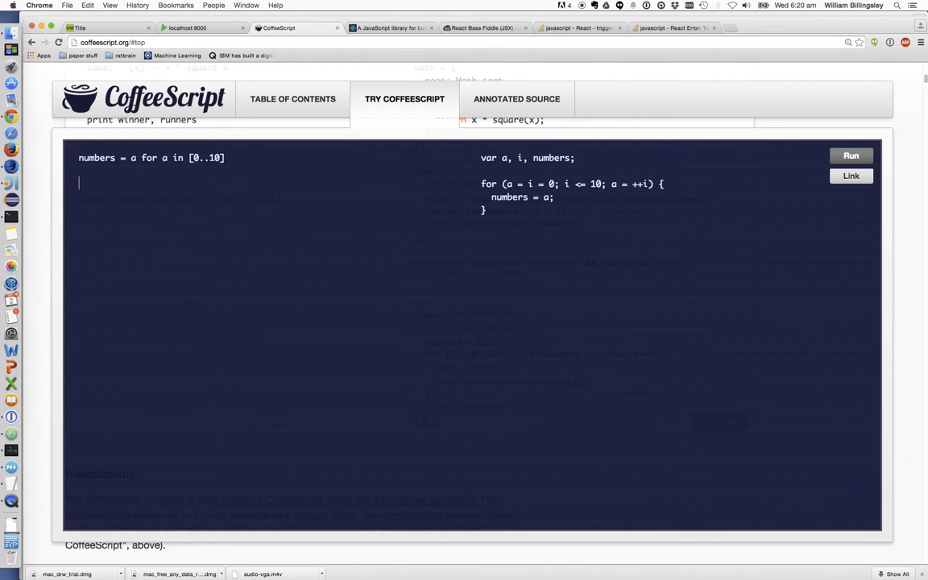
On slide 9, highlight the addSbtPlugin snippet and point out the conf folder in its path
left_click(94, 31)
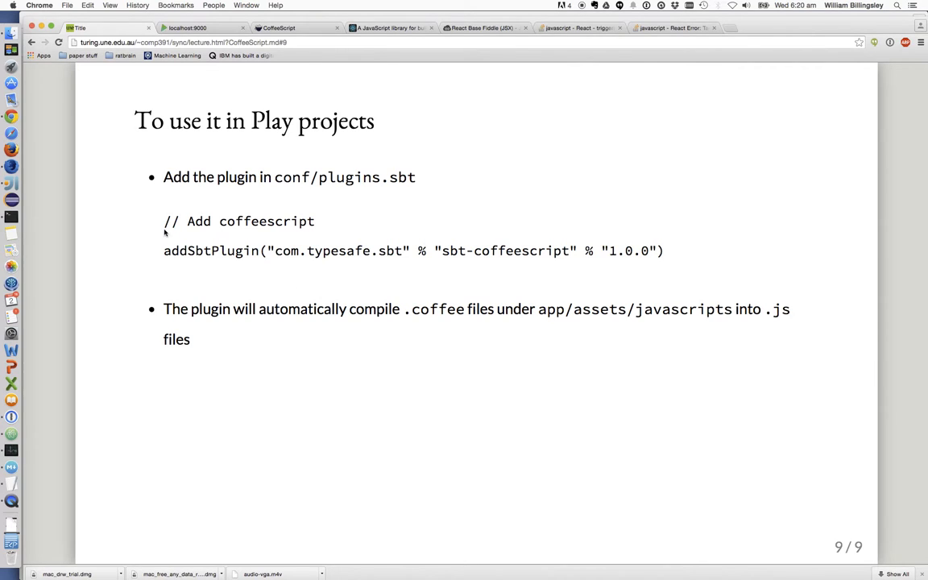
left_click_drag(164, 221, 664, 251)
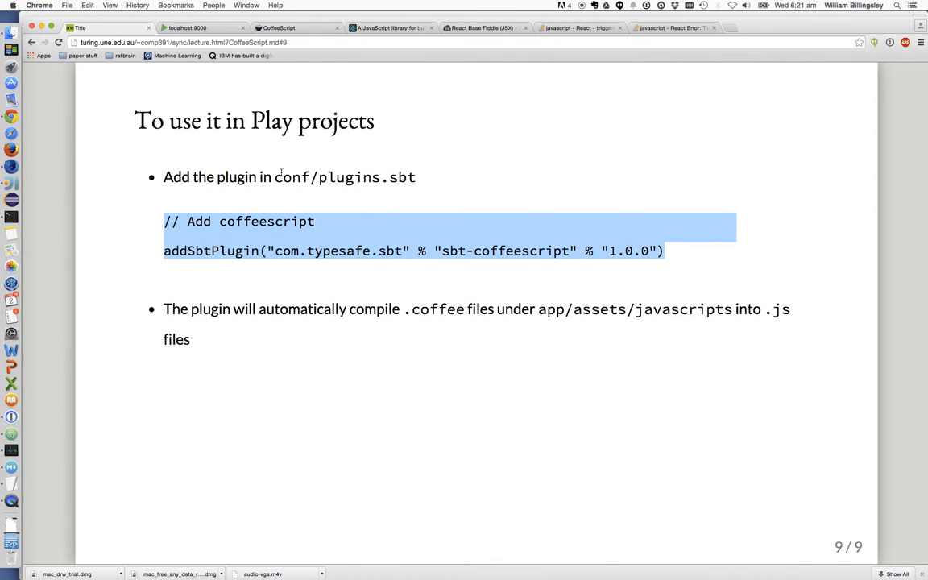
double_click(293, 177)
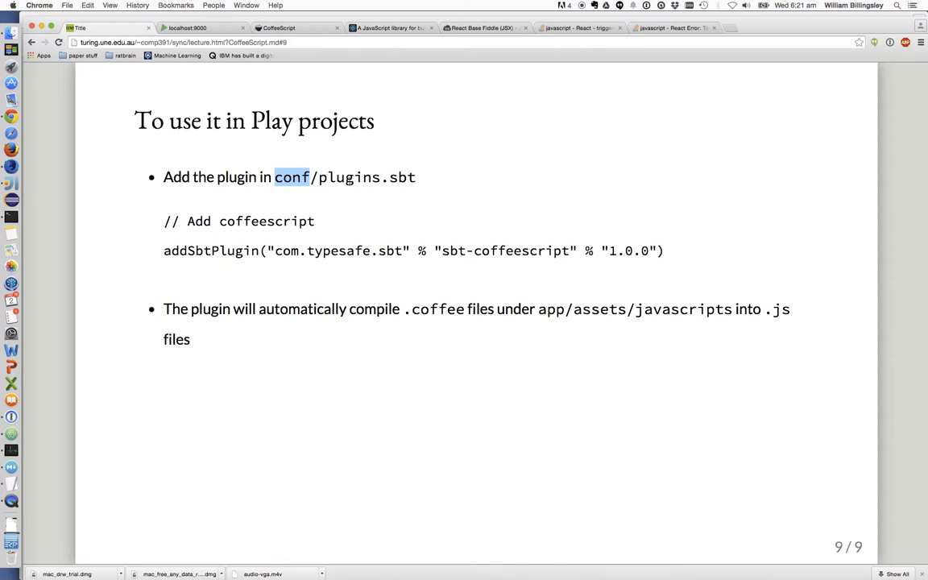
mouse_move(619, 255)
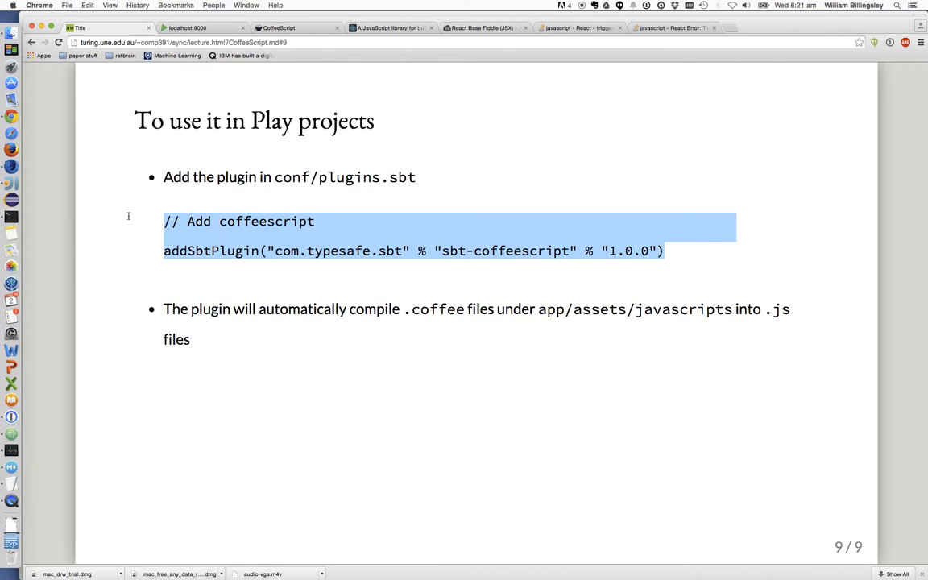
mouse_move(277, 314)
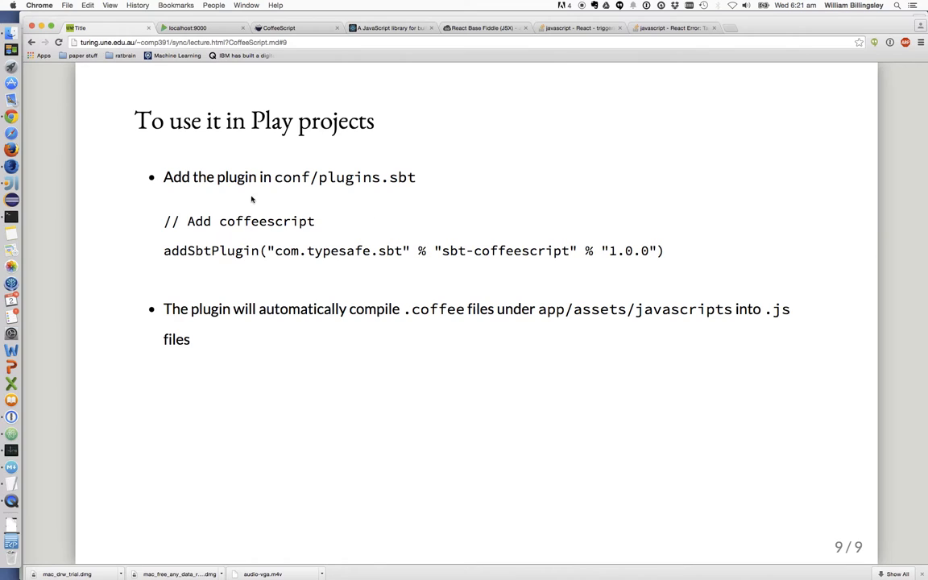
In index.scala.html, pass @(indexes:Array[Int]) and pick out the xhrexample.js script reference
key("cmd+tab")
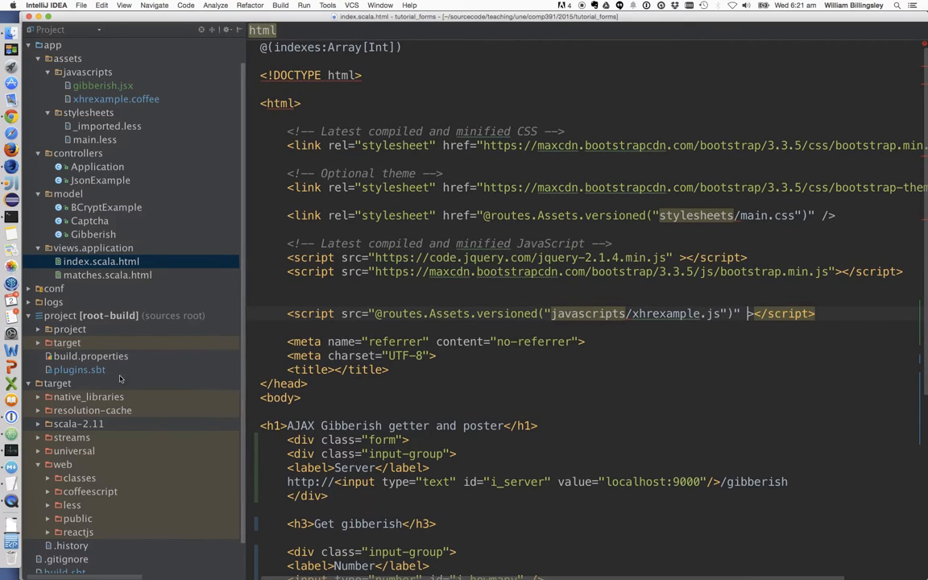
mouse_move(184, 345)
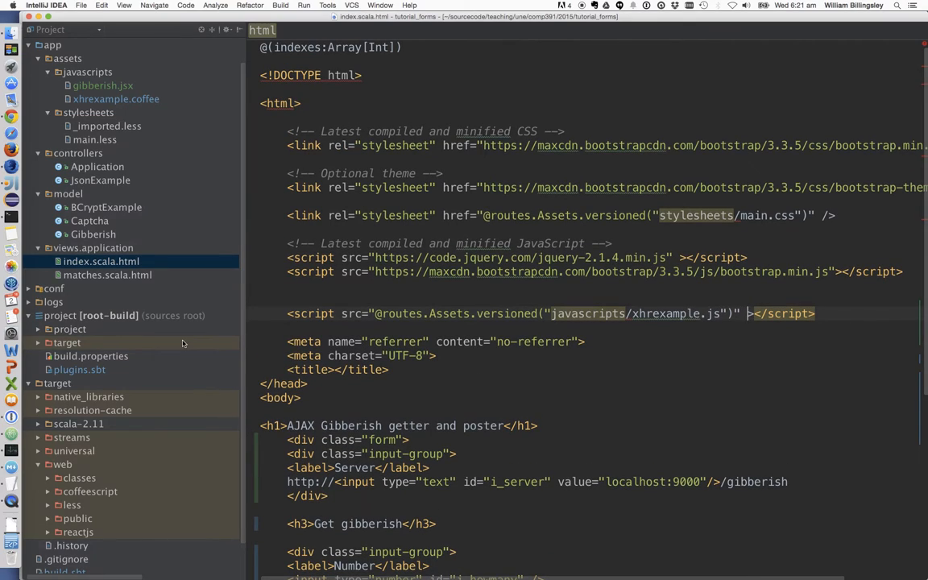
scroll("down", 3)
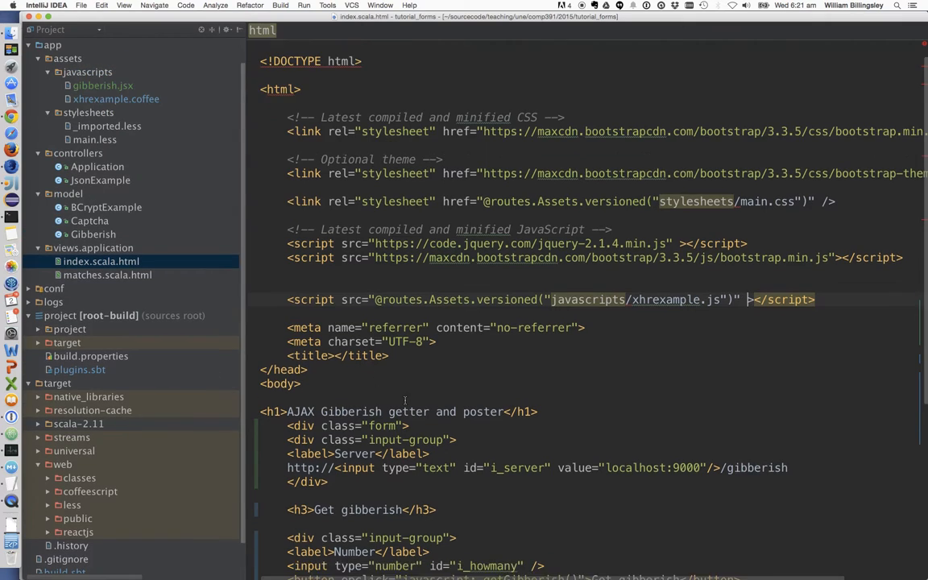
type("@(indexes:Array[Int])")
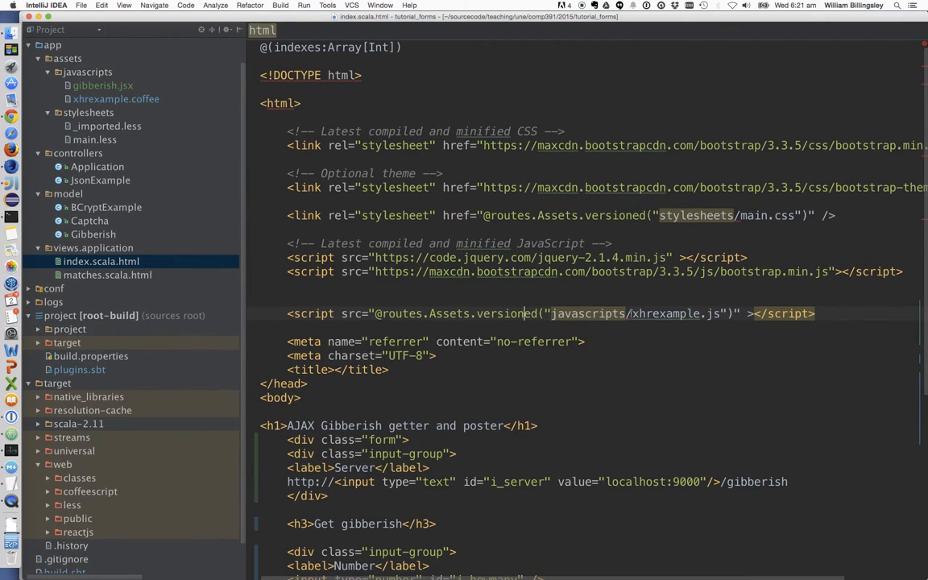
double_click(663, 312)
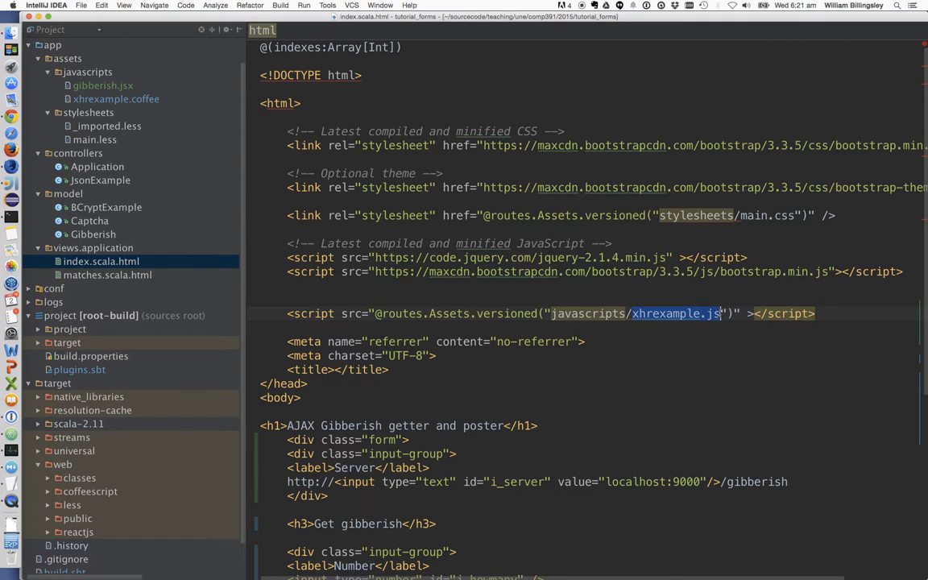
Review xhrexample.coffee from the Project tree, then switch to the browser running the page
left_click(116, 98)
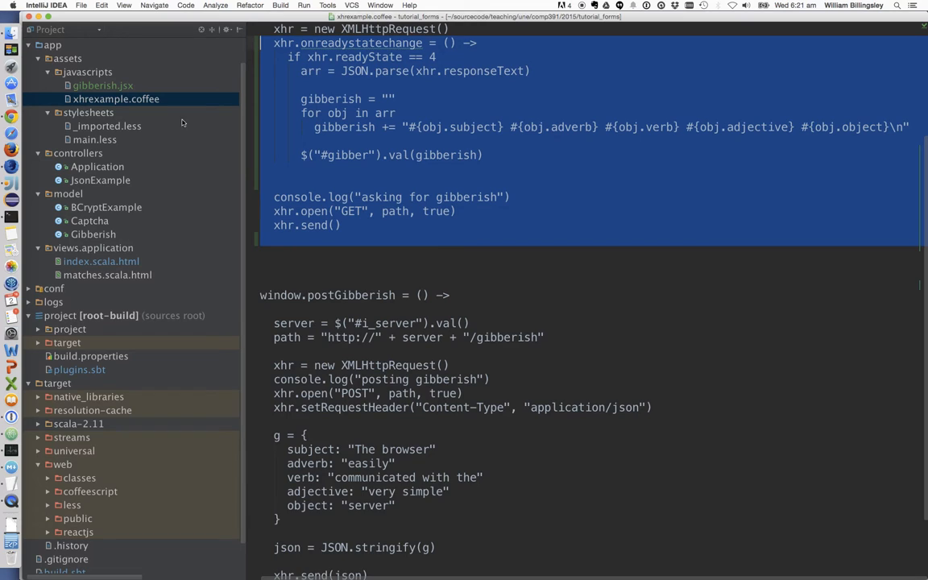
scroll("down", 3)
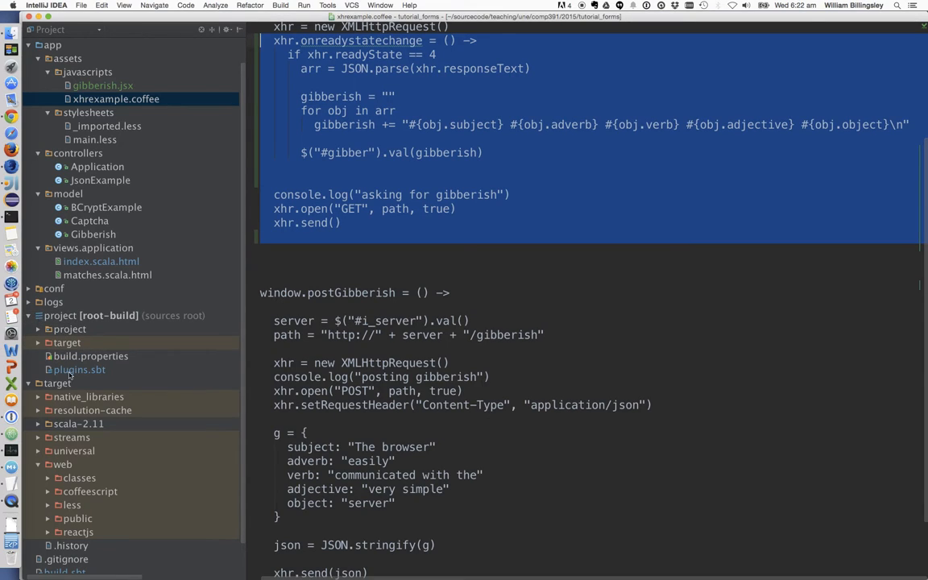
left_click(80, 369)
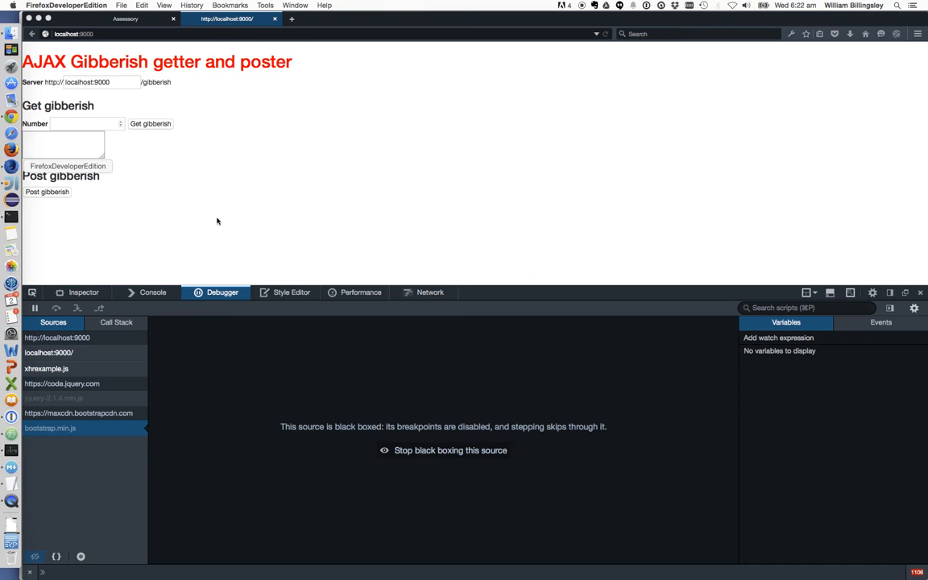
mouse_move(442, 214)
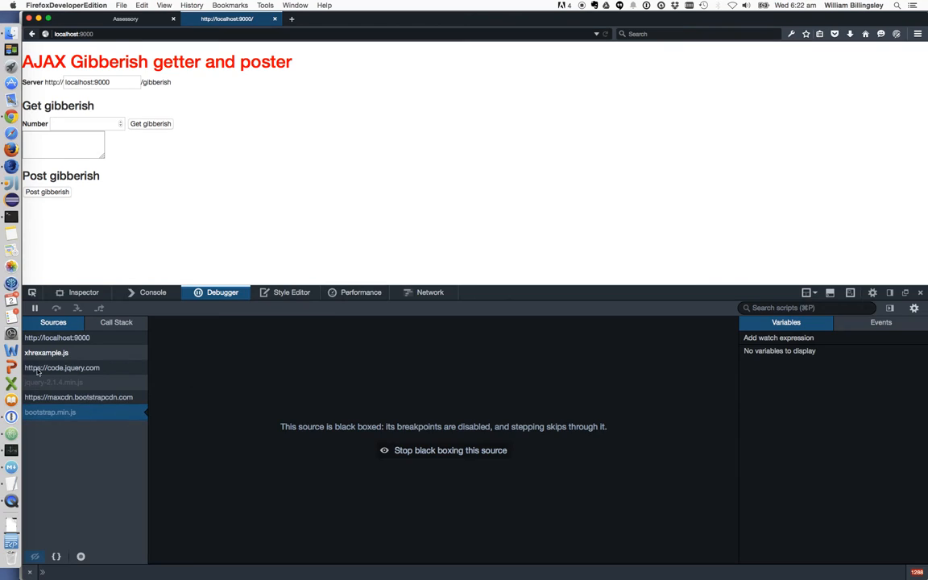
Show the compiled xhrexample.js source with its getGibberish function in the debugger
left_click(45, 360)
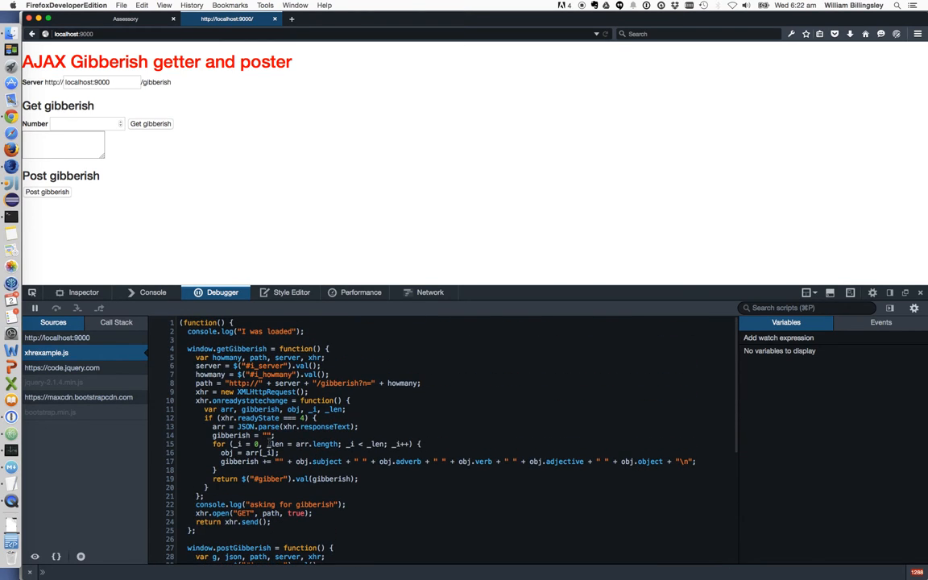
scroll("down", 3)
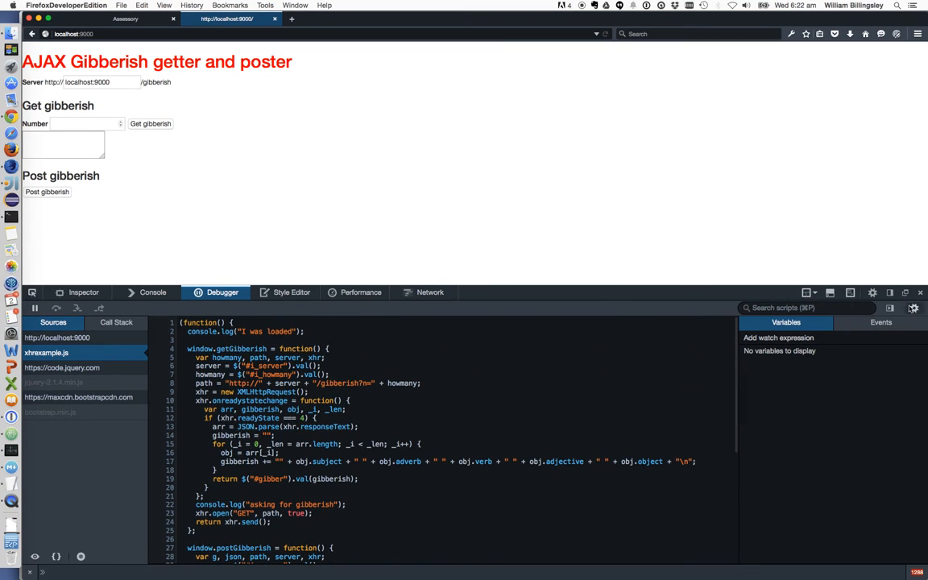
Show xhrexample.coffee, enter 5 as the number, and set a breakpoint on line 12
left_click(917, 310)
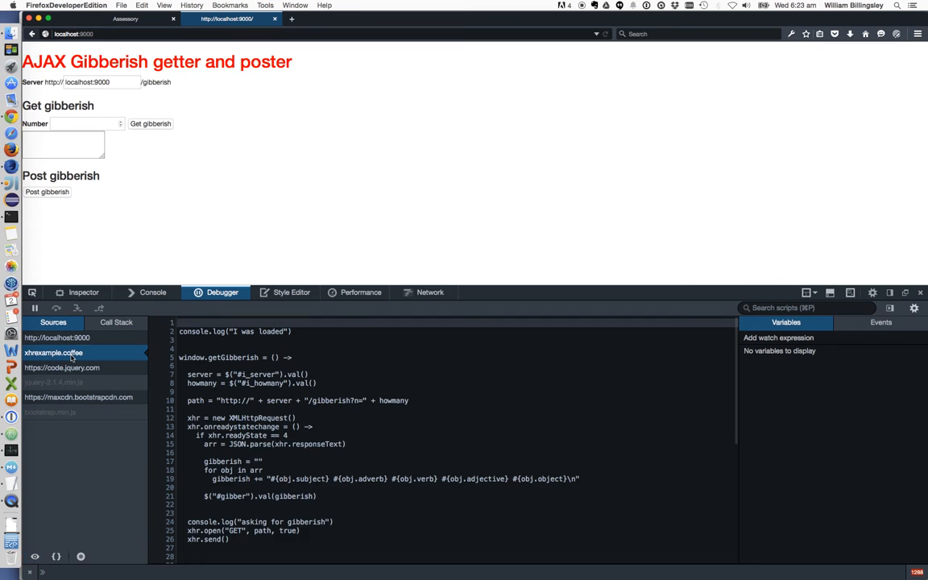
scroll("down", 3)
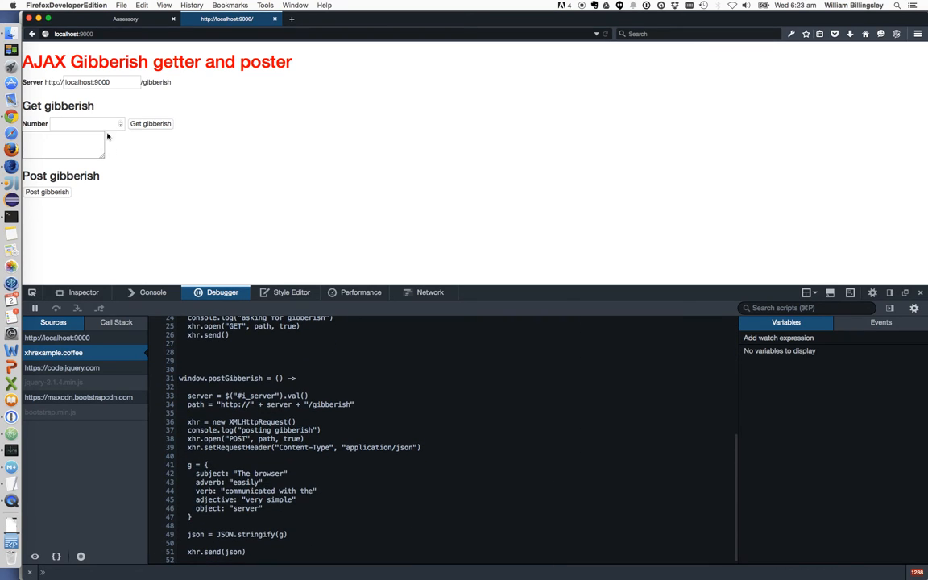
type("5")
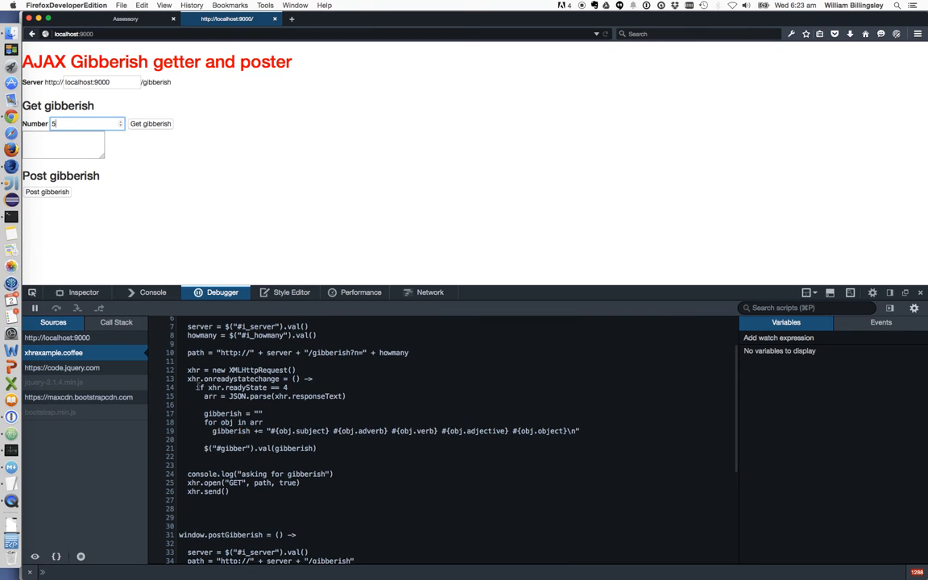
left_click(173, 368)
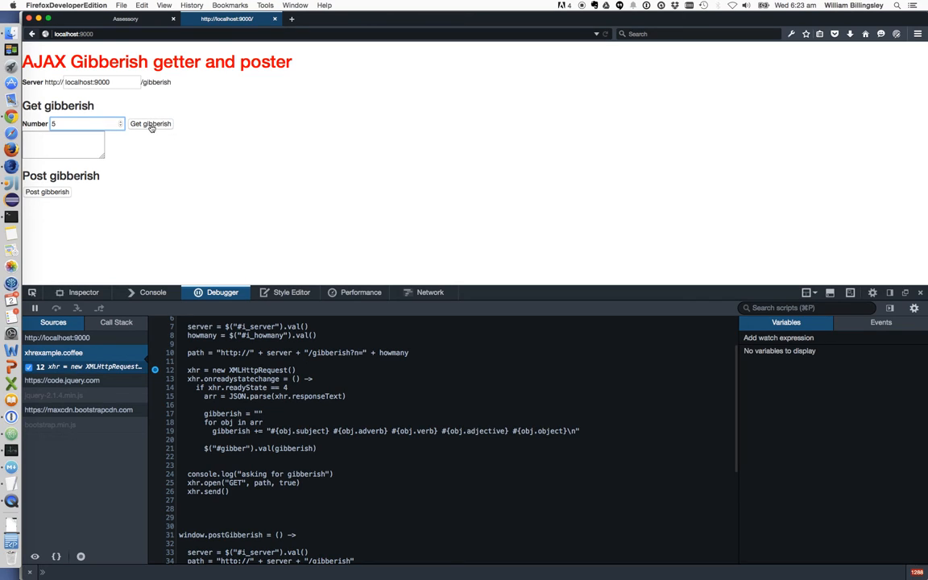
Request gibberish for 5, pause at the breakpoint, and step over to the logging line
left_click(150, 122)
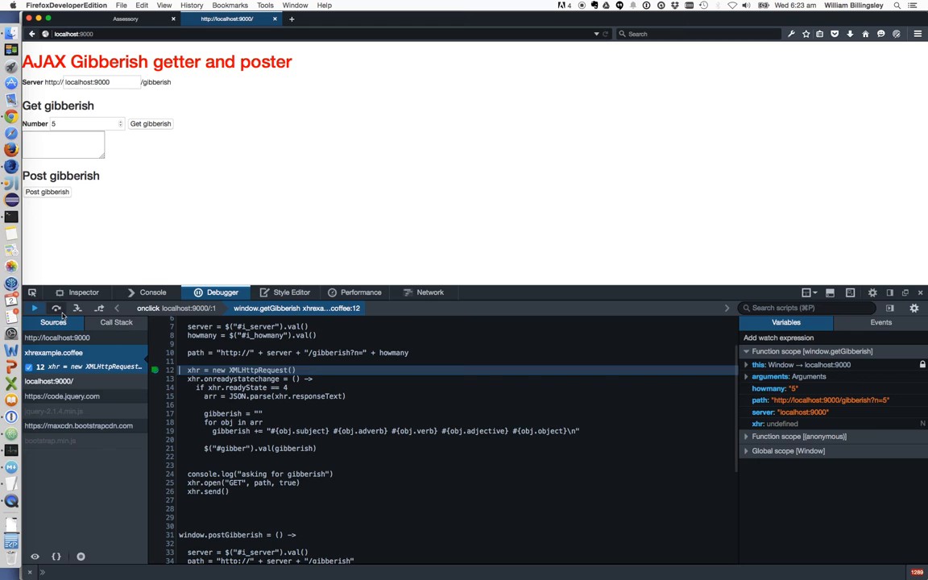
left_click(55, 308)
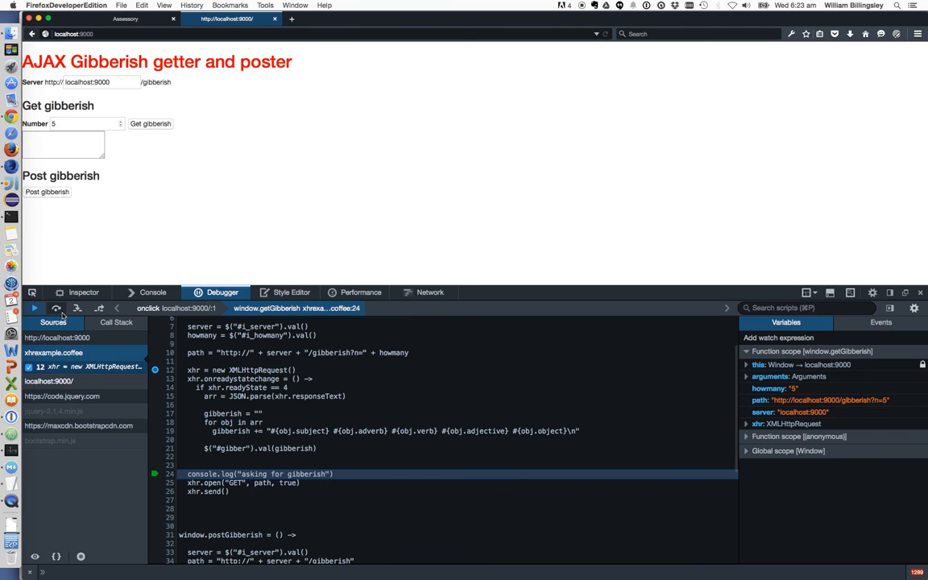
mouse_move(151, 292)
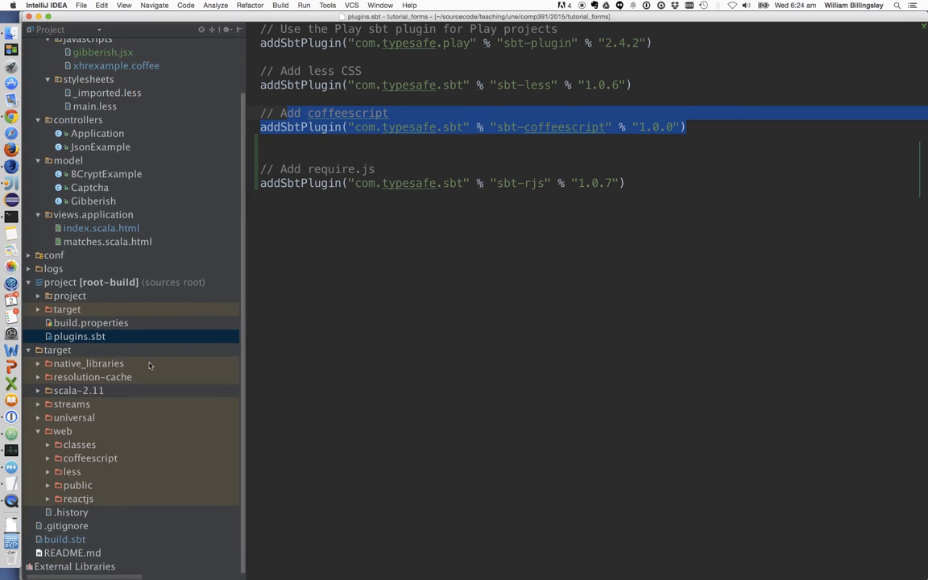
mouse_move(226, 348)
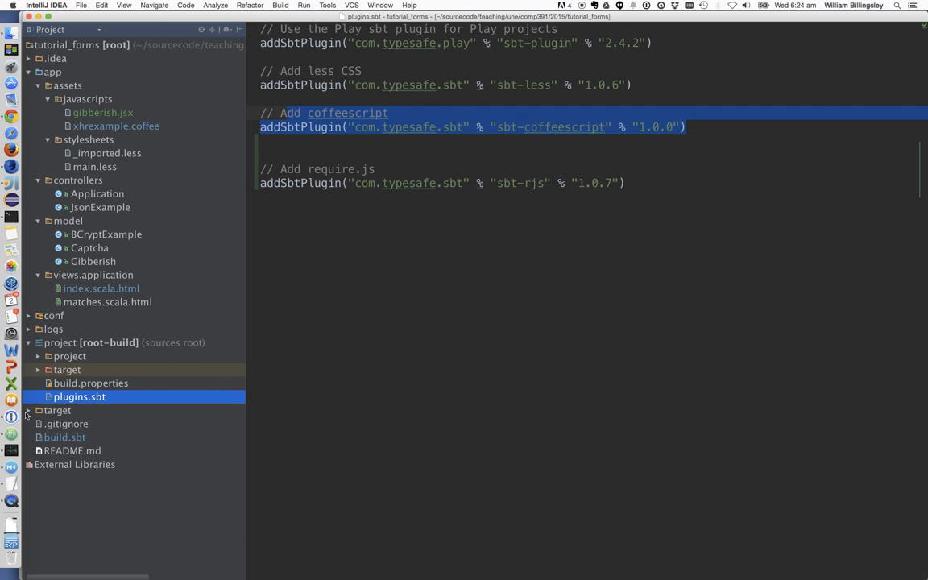
Expand the generated javascripts output folder and open the xhrexample.js.map source map
left_click(29, 411)
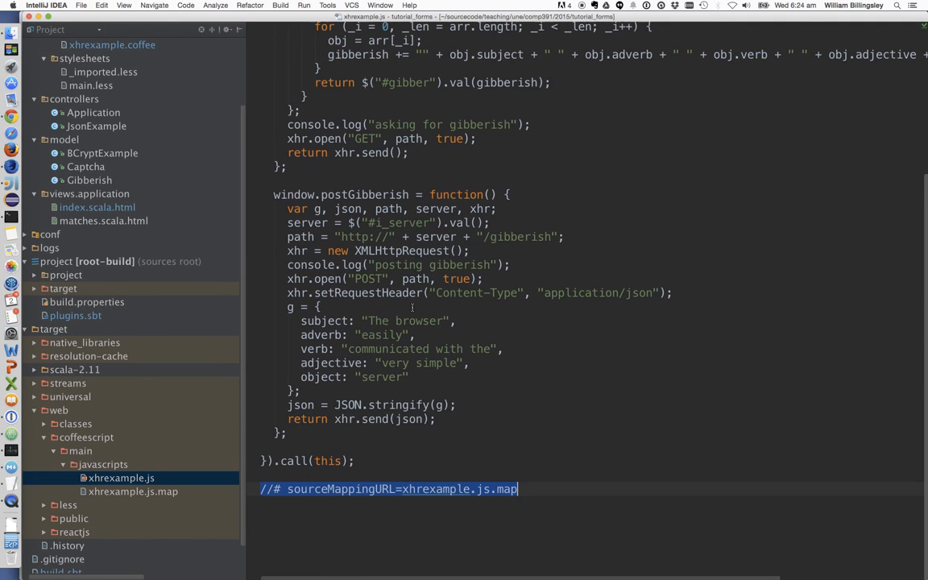
left_click(133, 491)
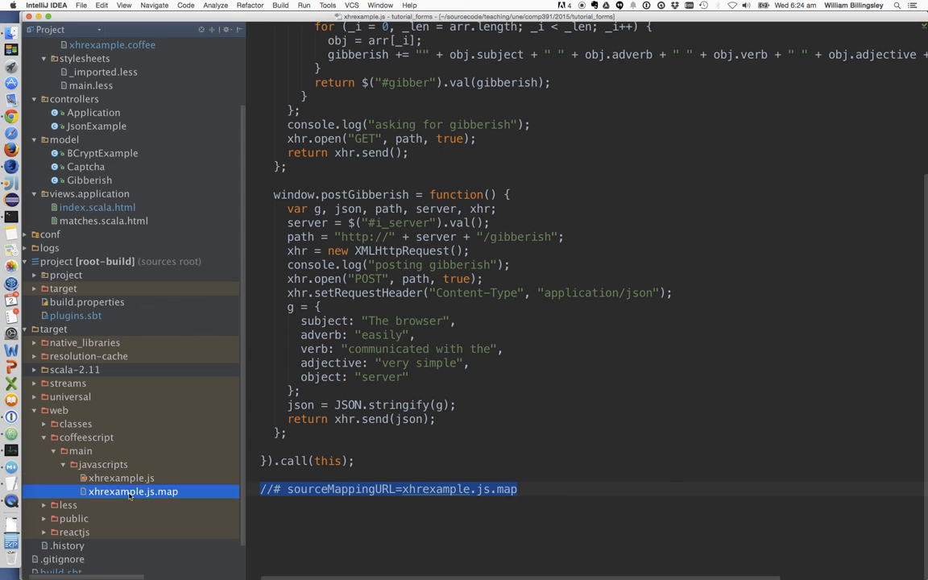
double_click(132, 491)
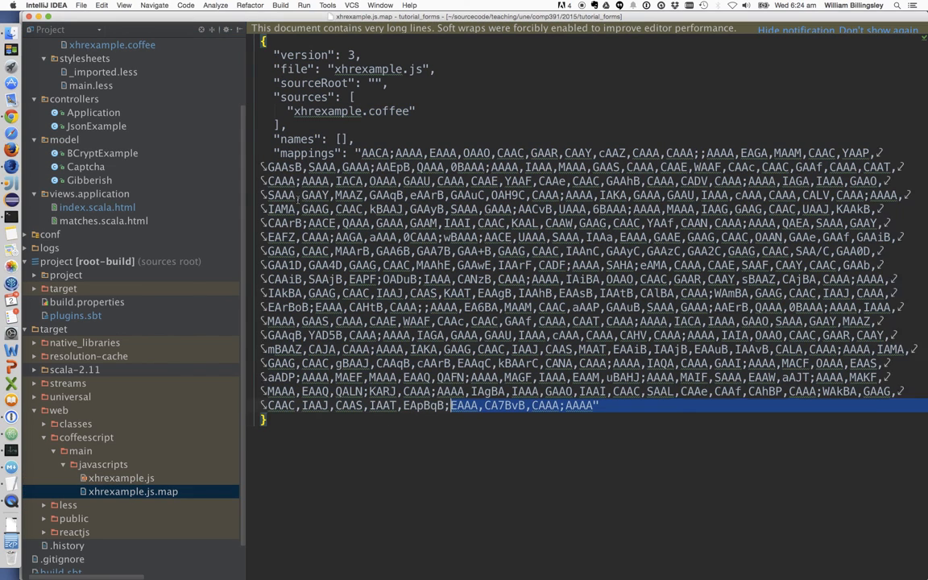